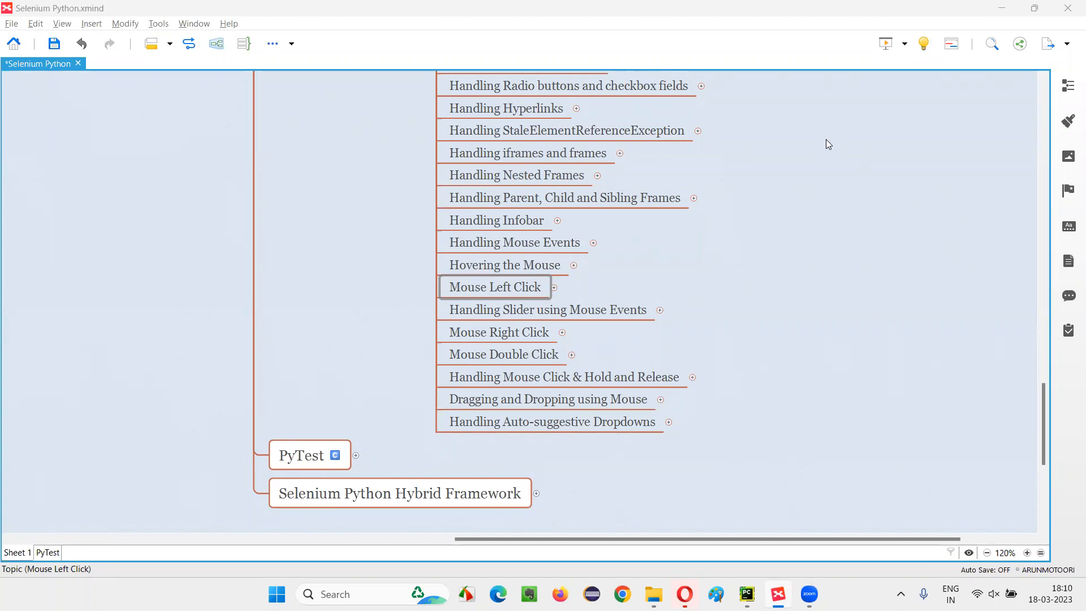
{"action": "mouse_move", "coordinate": [579, 317]}
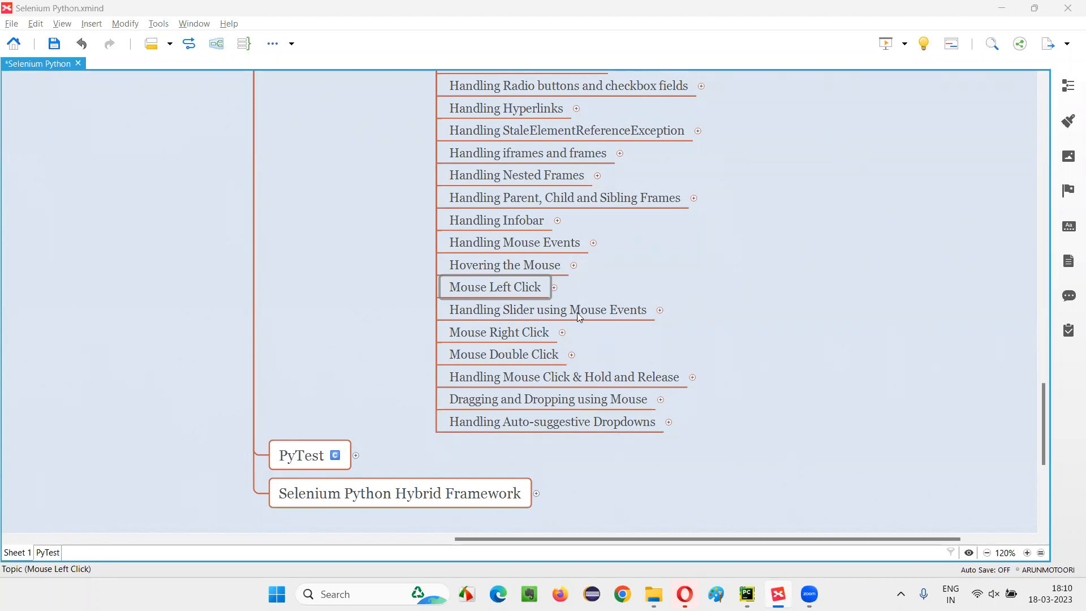
Step: Select and expand the Mouse Left Click topic to show its click() branch
{"action": "left_click", "coordinate": [494, 286]}
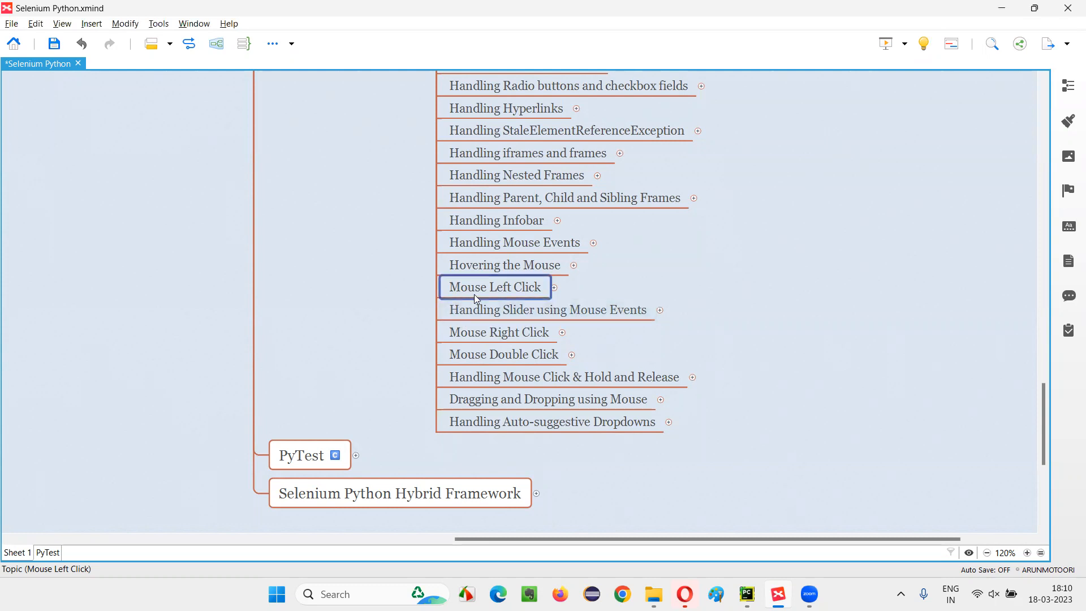
{"action": "mouse_move", "coordinate": [523, 294]}
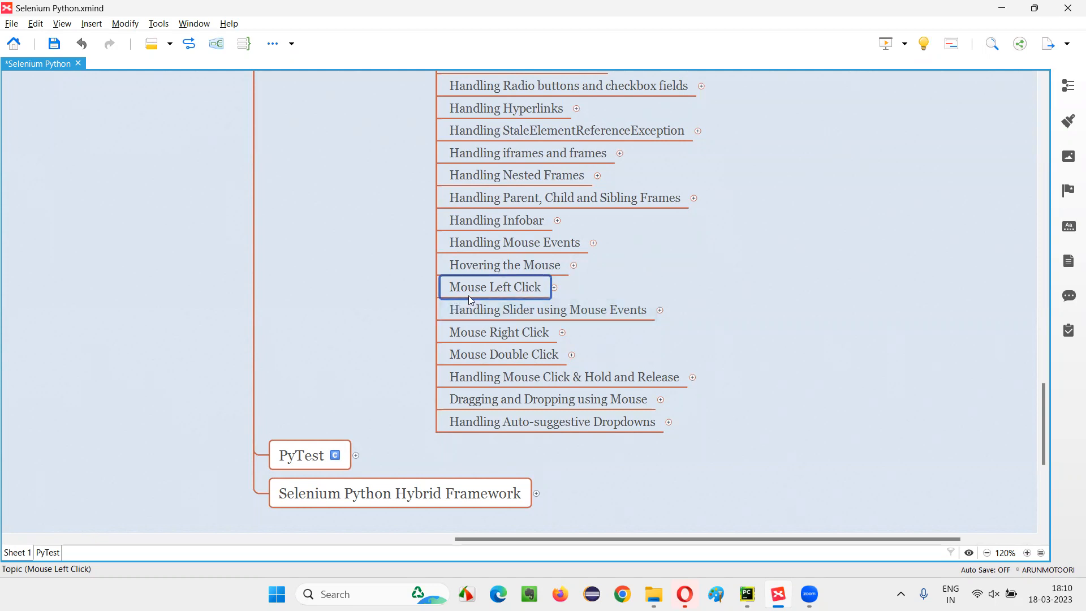
{"action": "mouse_move", "coordinate": [695, 278]}
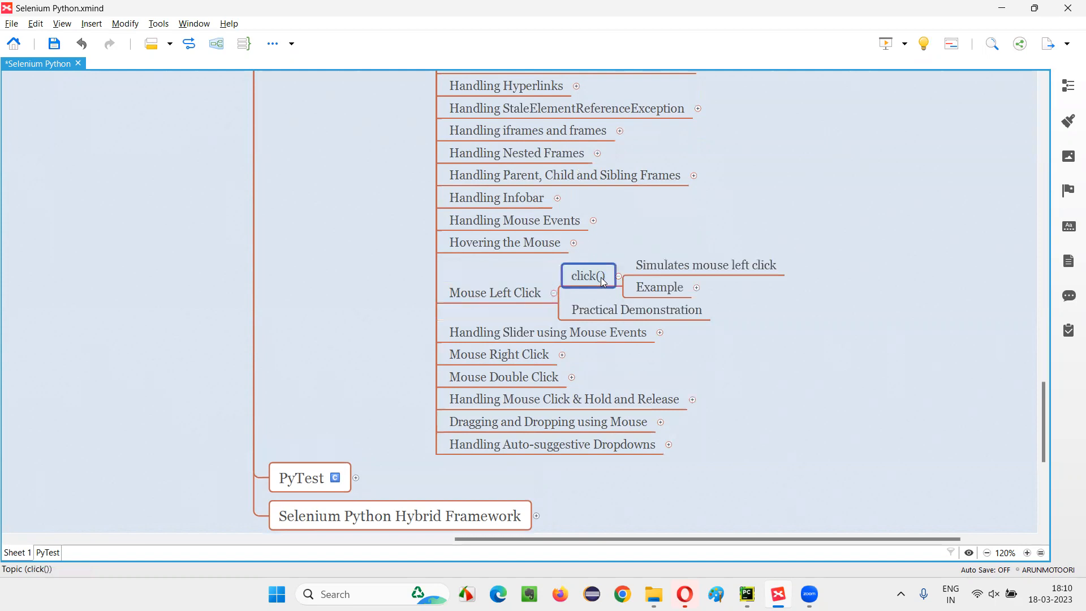
{"action": "mouse_move", "coordinate": [604, 291]}
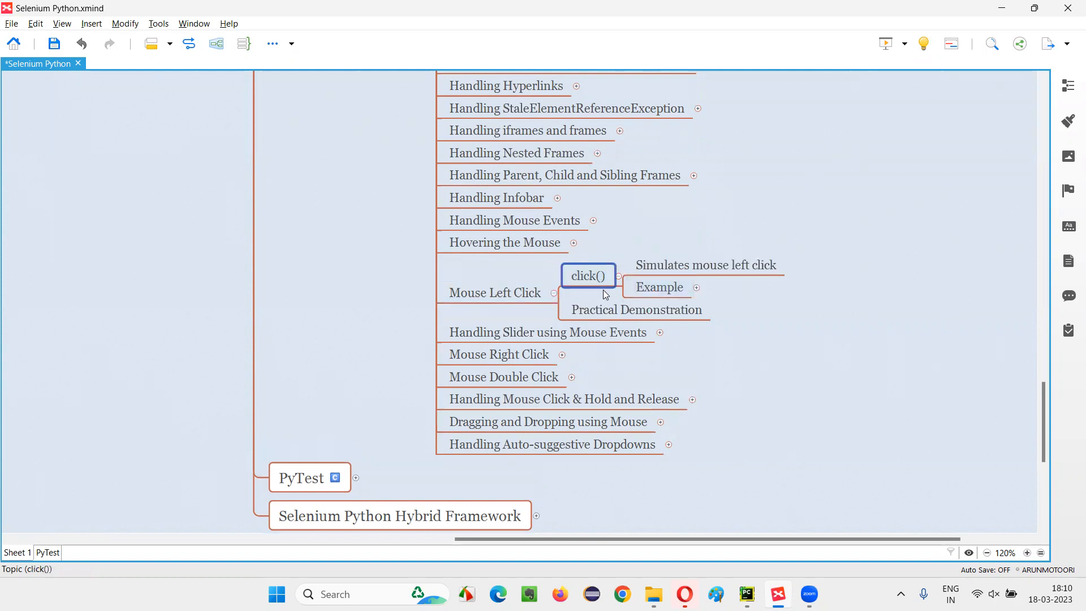
{"action": "mouse_move", "coordinate": [599, 286]}
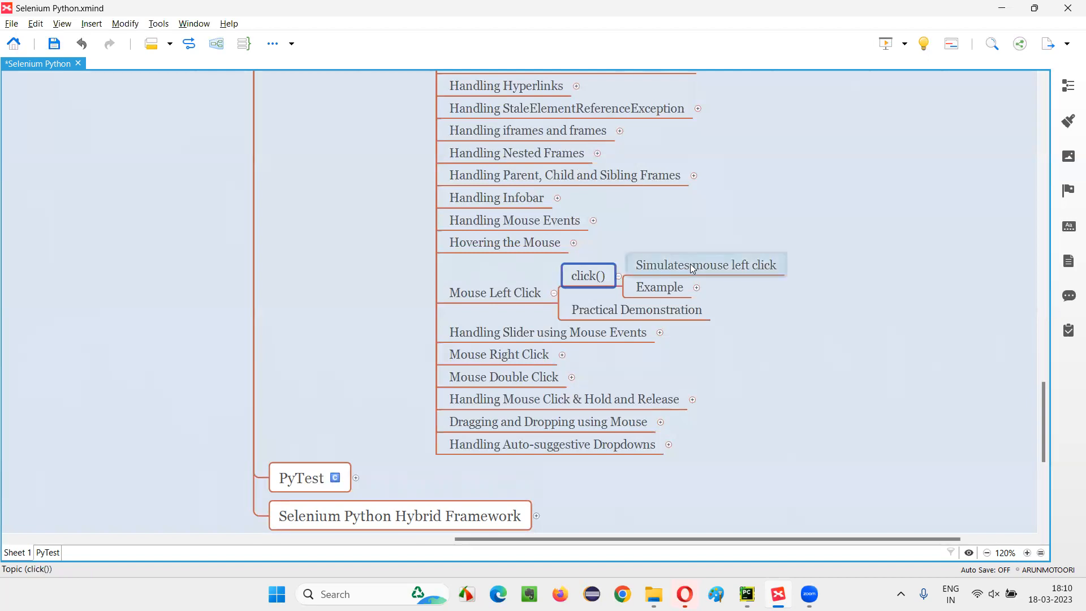
Step: Reveal the omayo.blogspot.com example under click(), then switch to Chrome
{"action": "left_click", "coordinate": [705, 265]}
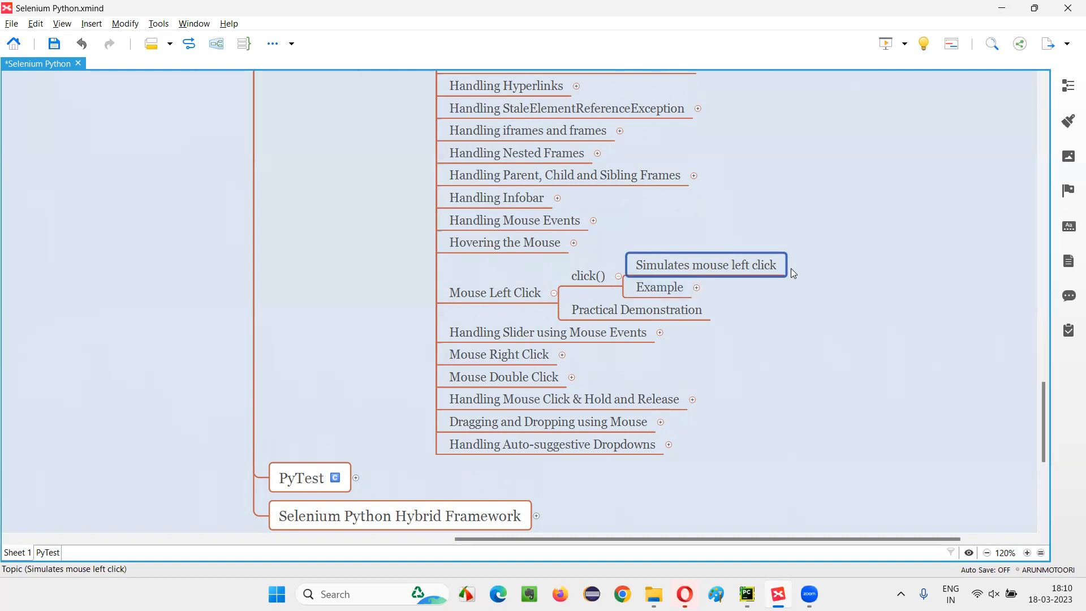
{"action": "left_click", "coordinate": [658, 287]}
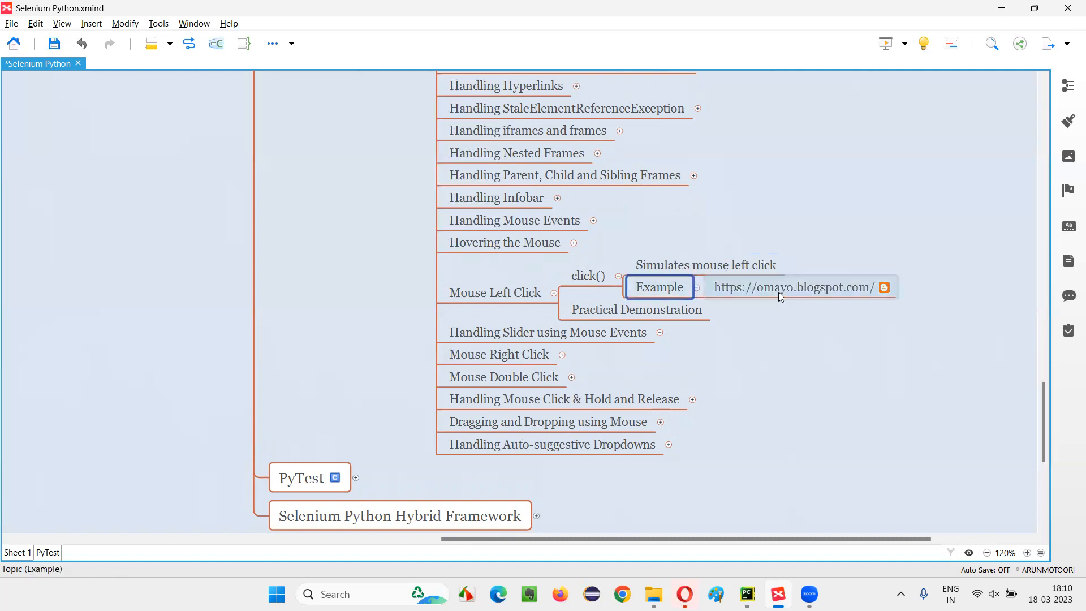
{"action": "double_click", "coordinate": [797, 286]}
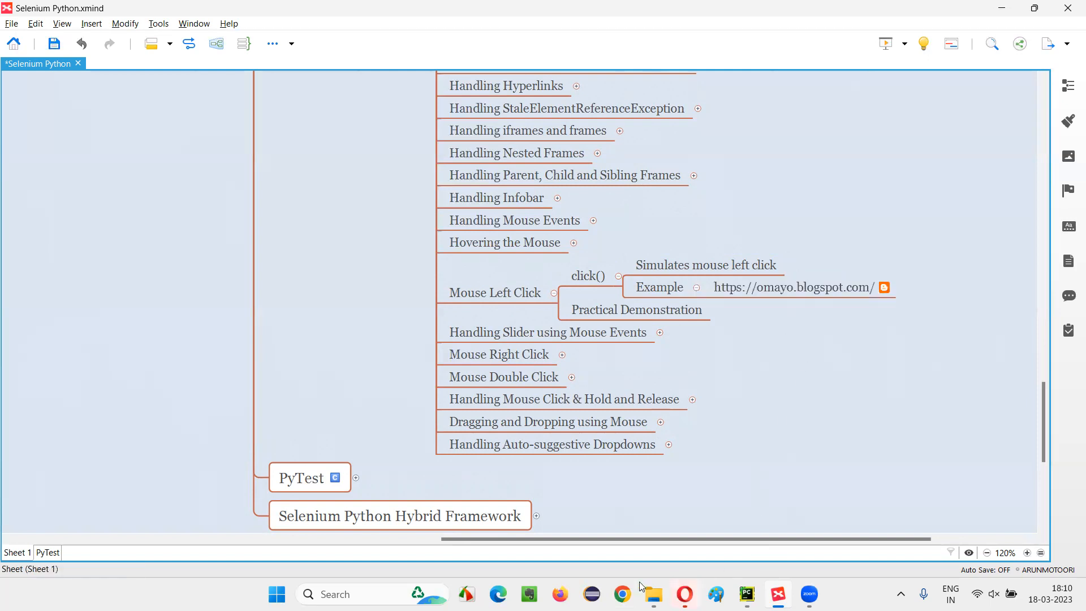
{"action": "left_click", "coordinate": [621, 594]}
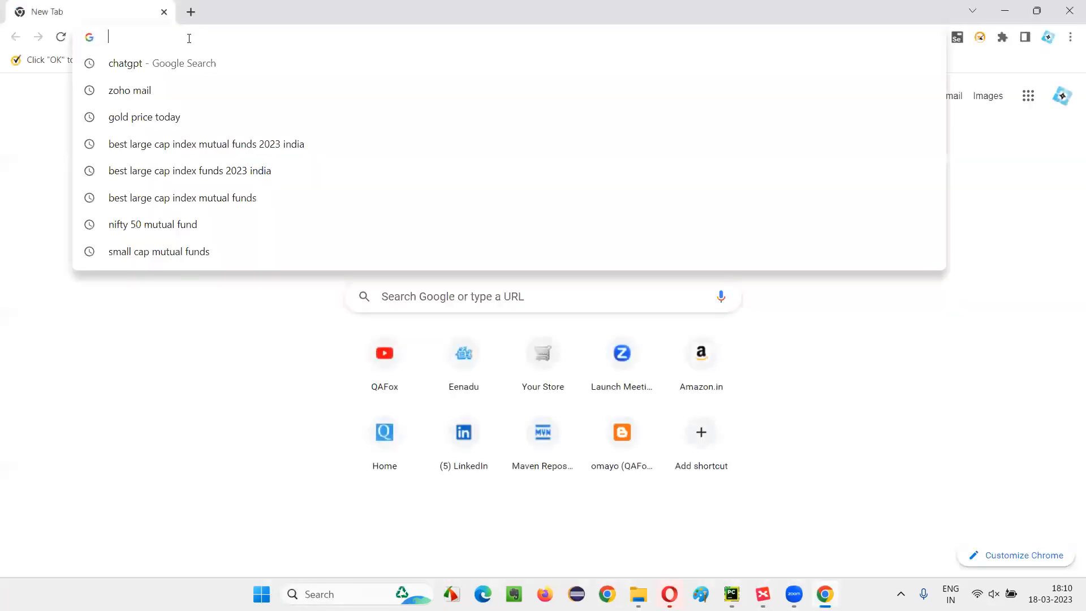
Step: Load omayo.blogspot.com, try the Selenium143 link, then bring PyCharm forward
{"action": "left_click", "coordinate": [621, 432]}
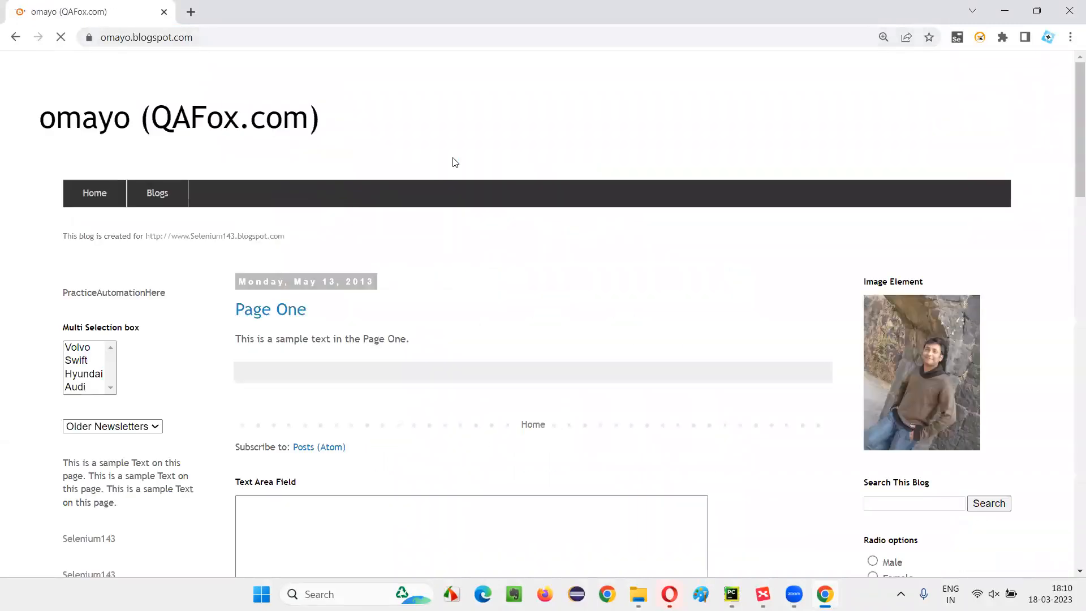
{"action": "scroll", "scroll_direction": "down", "scroll_amount": 3}
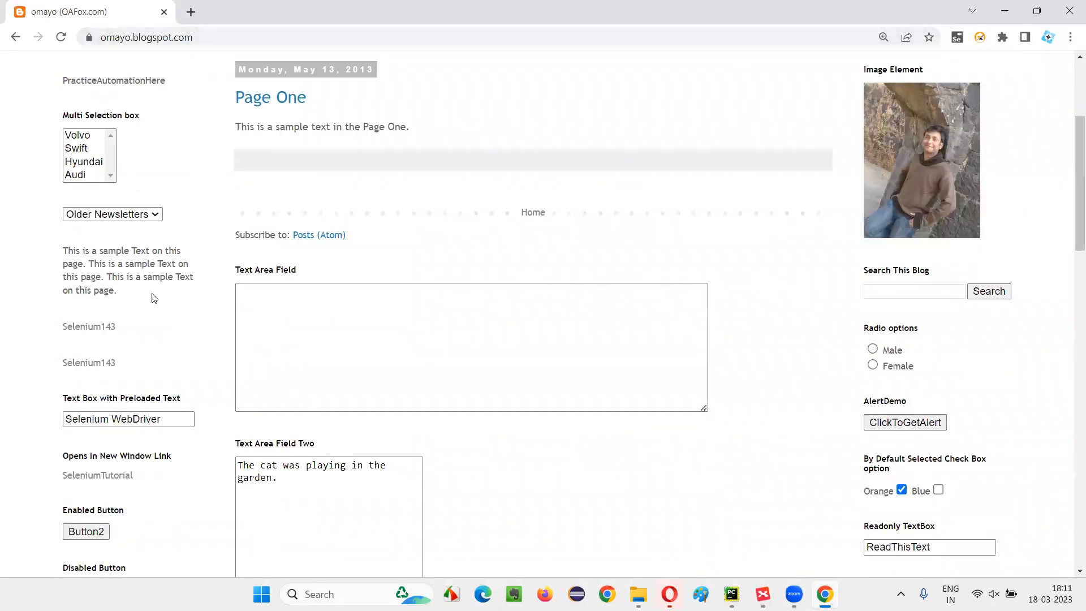
{"action": "mouse_move", "coordinate": [89, 326]}
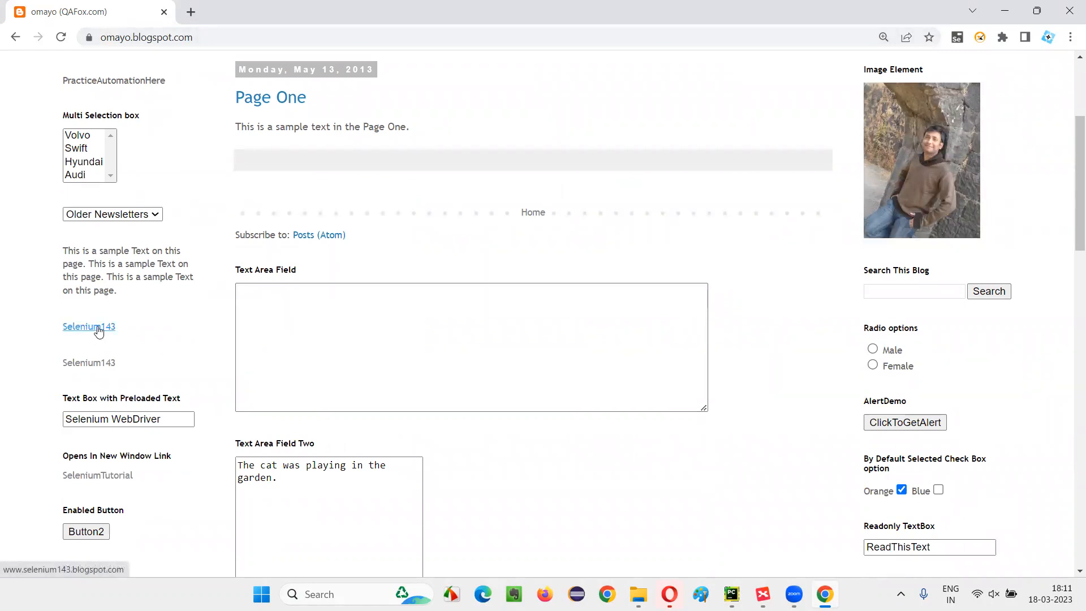
{"action": "left_click", "coordinate": [89, 326]}
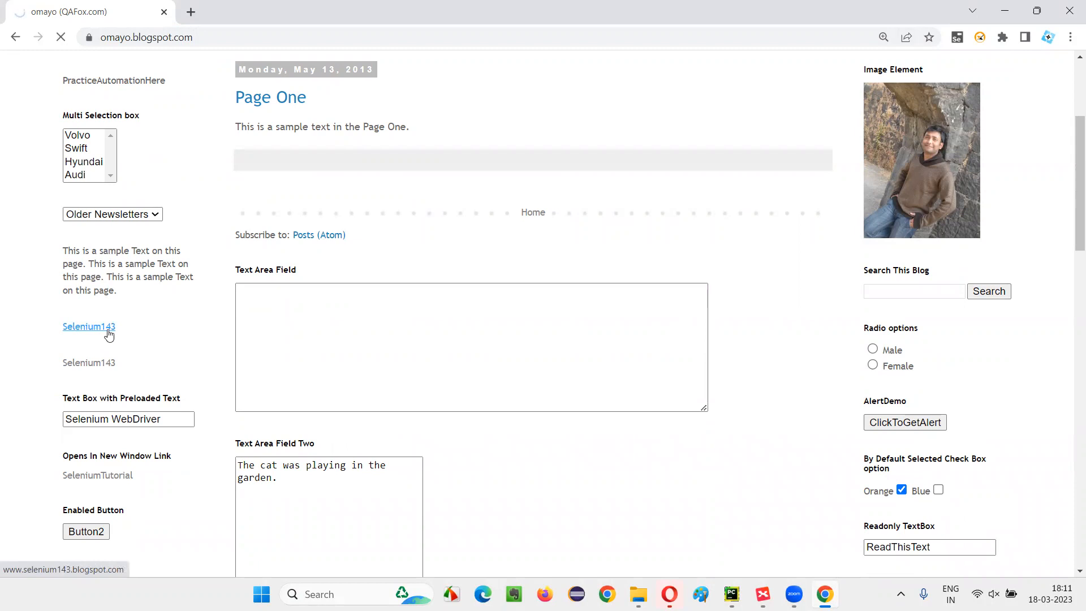
{"action": "left_click", "coordinate": [89, 326]}
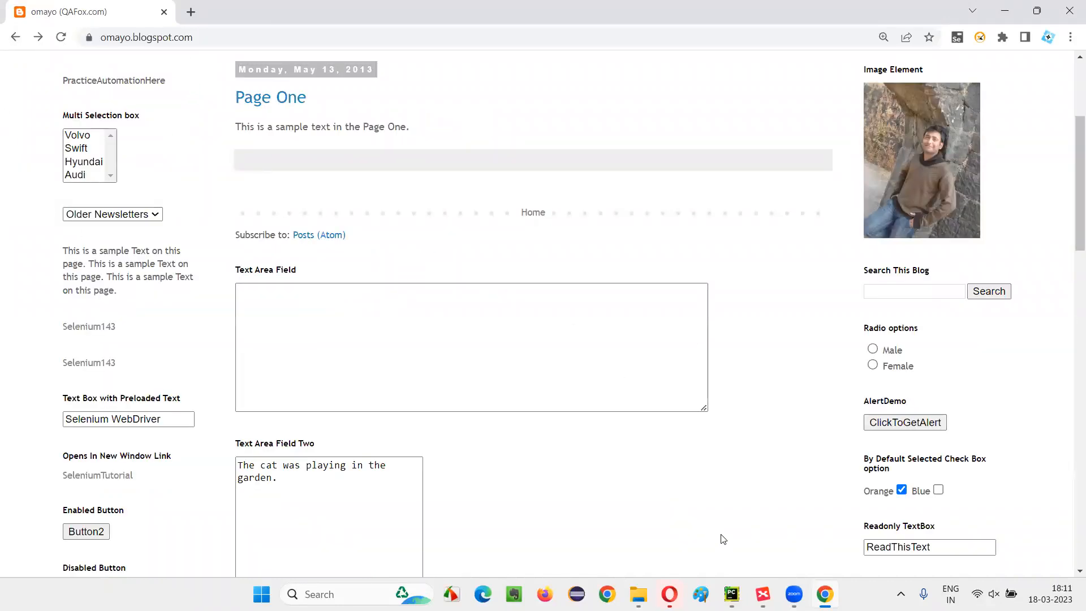
{"action": "left_click", "coordinate": [732, 593]}
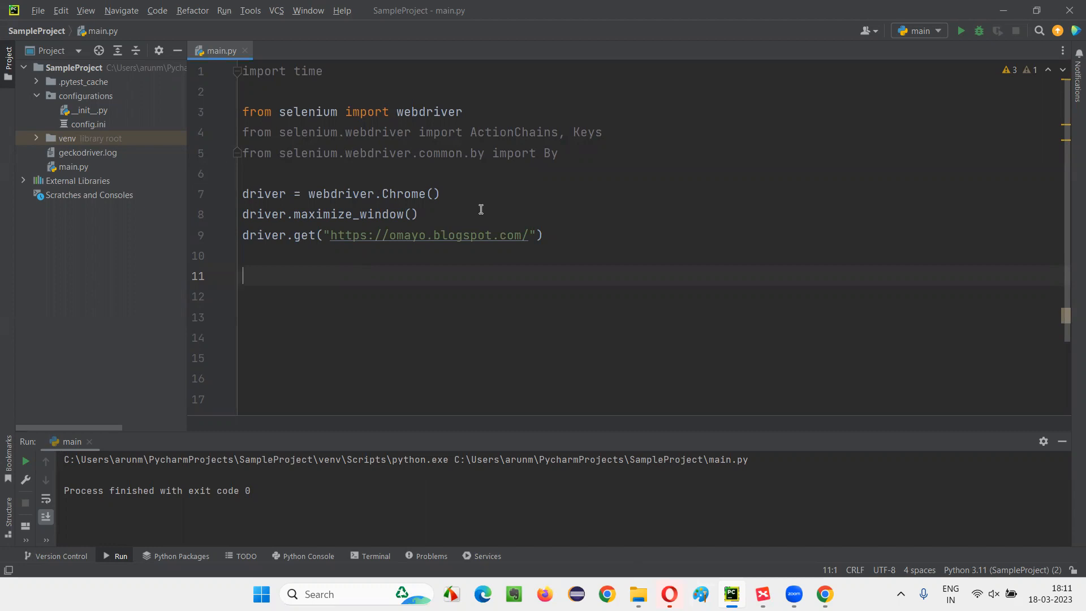
{"action": "double_click", "coordinate": [405, 193]}
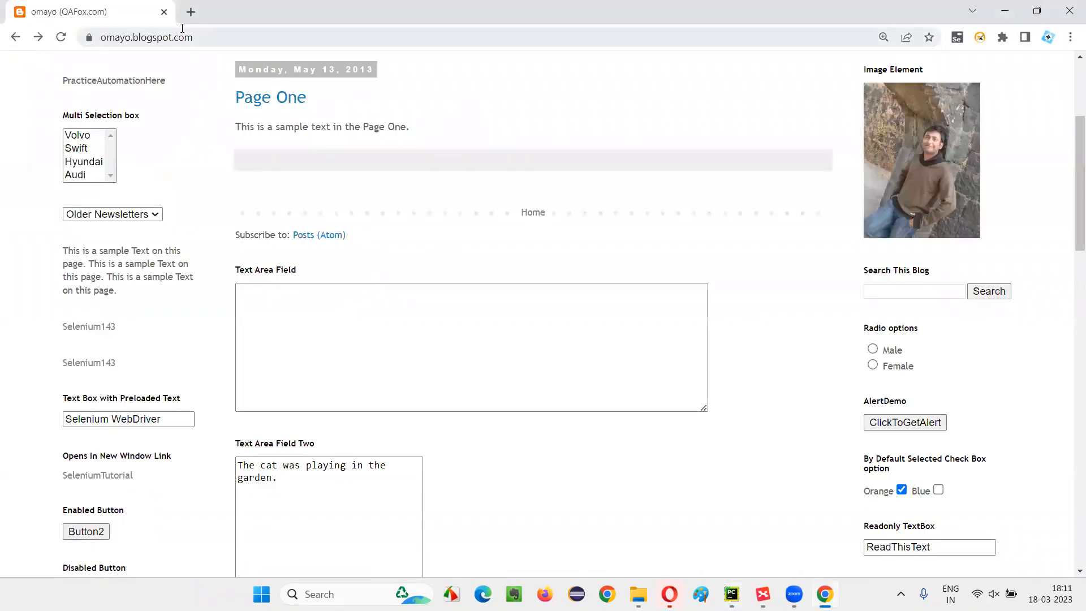
{"action": "left_click", "coordinate": [731, 594]}
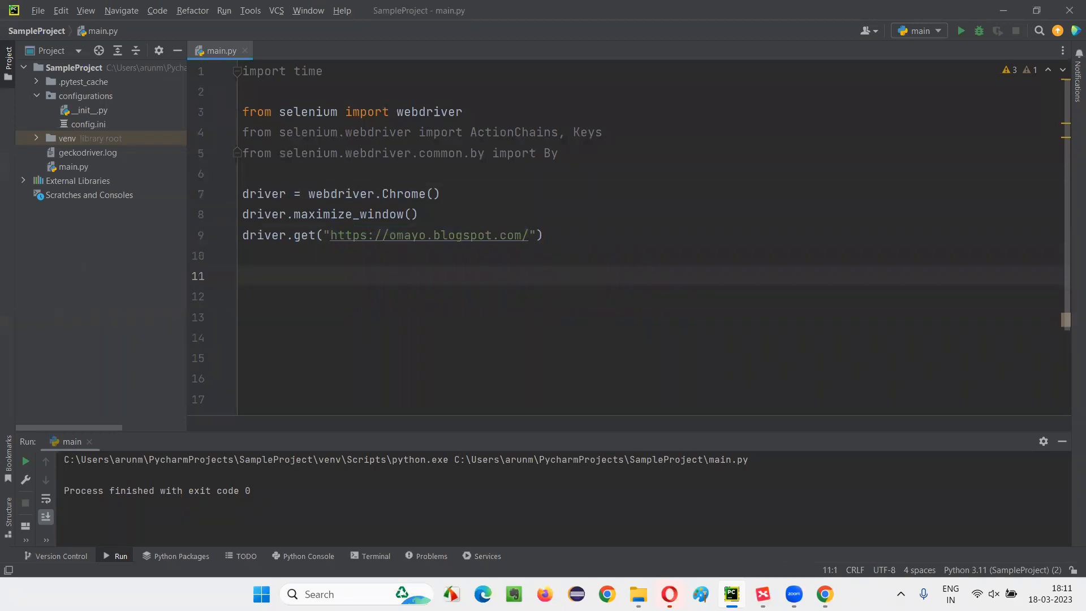
Step: Write actions = ActionChains(driver) on line 11 of main.py
{"action": "type", "text": "Actions"}
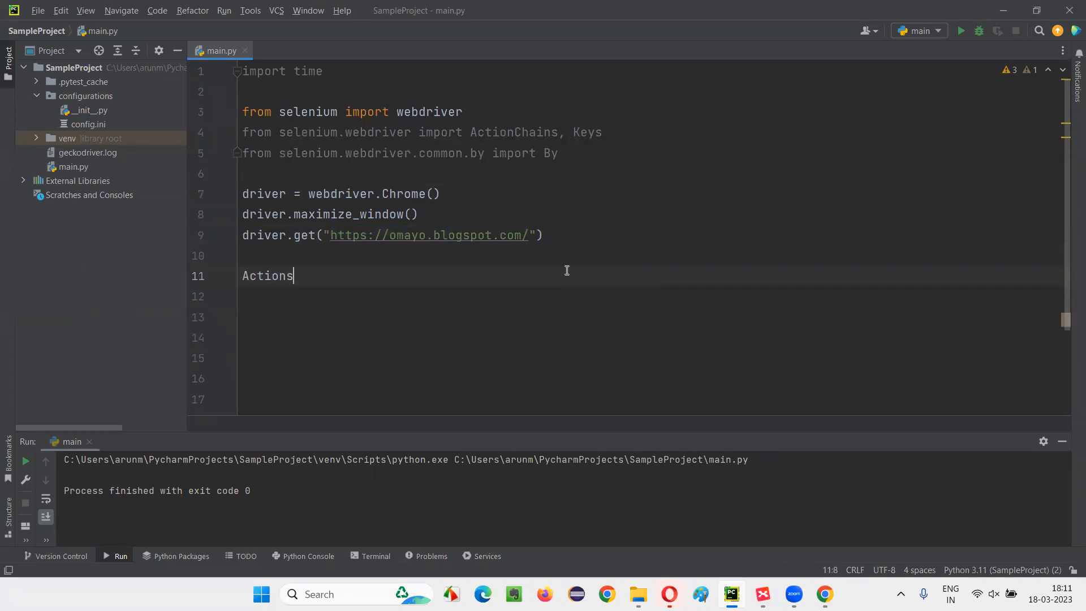
{"action": "type", "text": "Chains"}
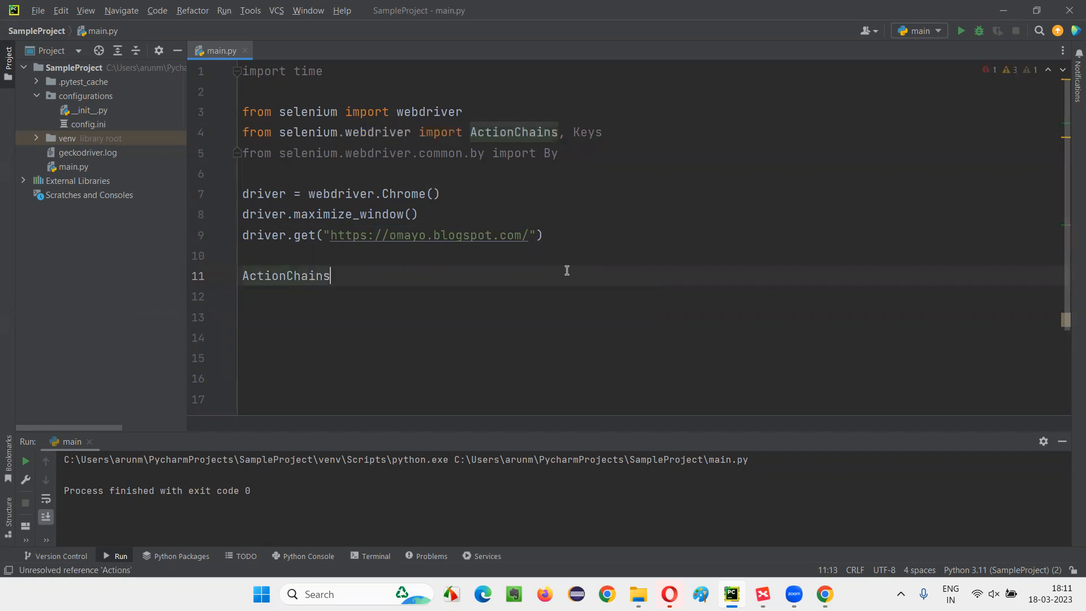
{"action": "type", "text": "("}
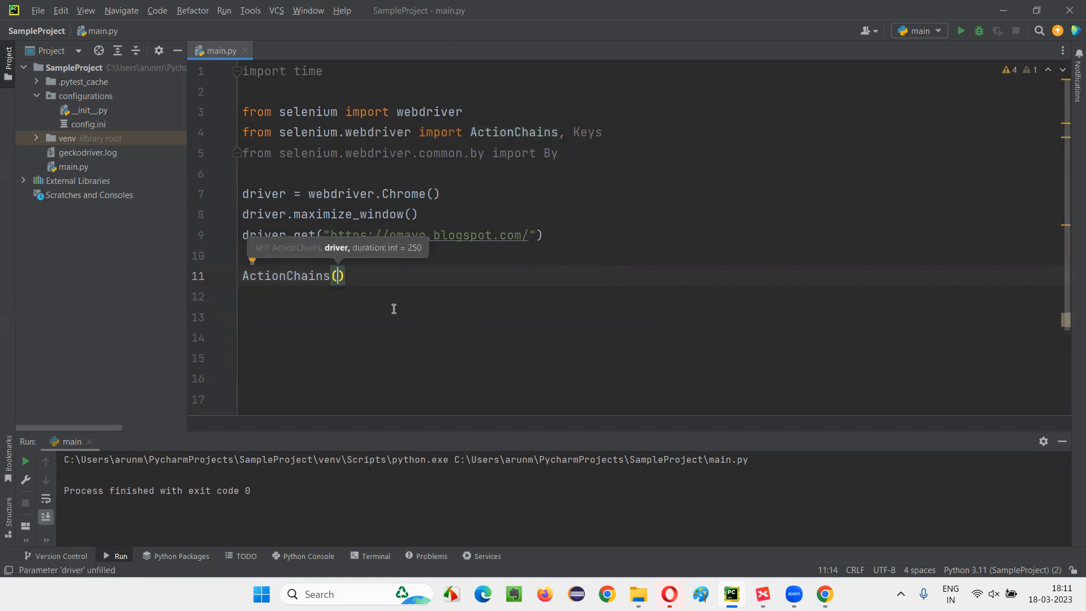
{"action": "mouse_move", "coordinate": [261, 193]}
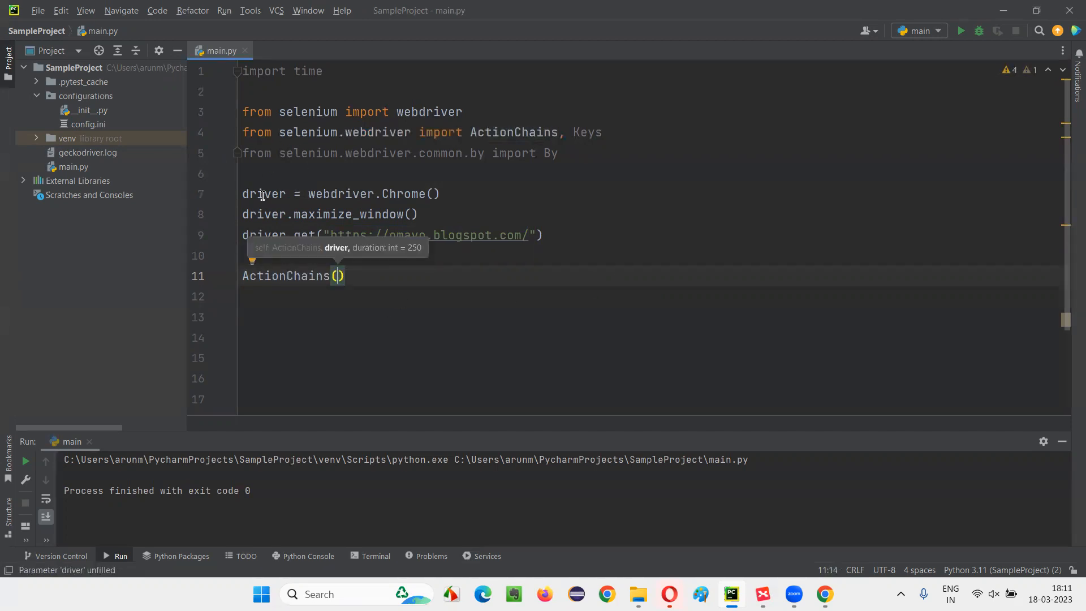
{"action": "type", "text": "driver"}
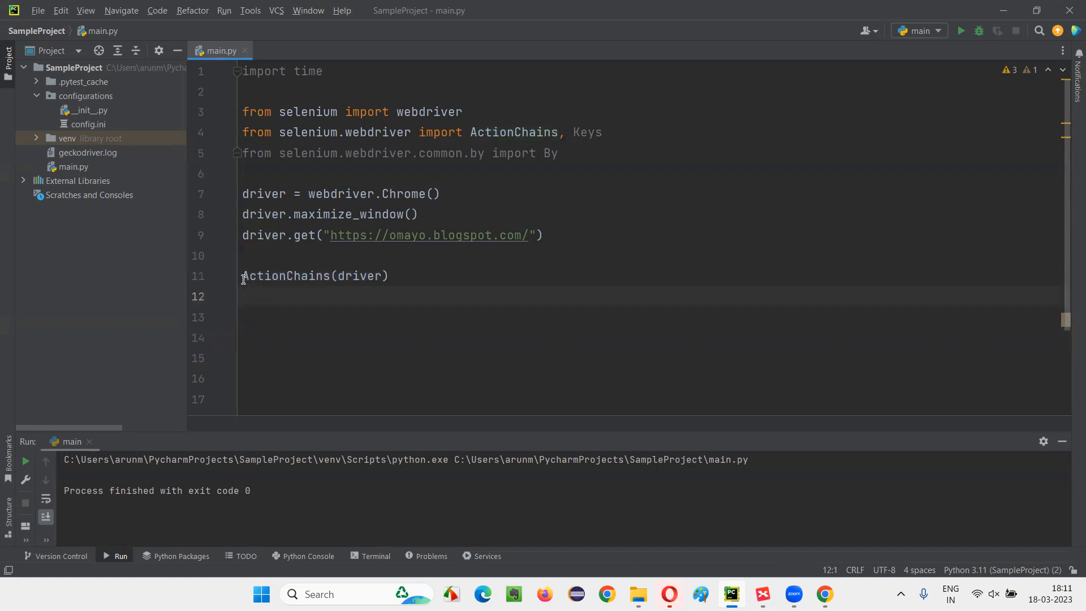
{"action": "type", "text": "actions"}
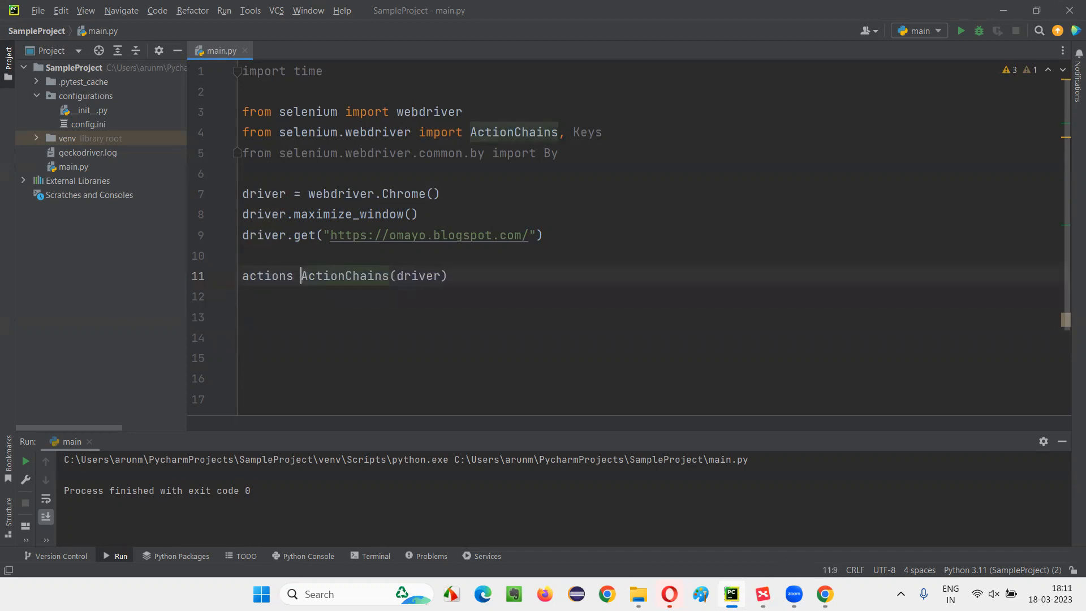
{"action": "type", "text": "="}
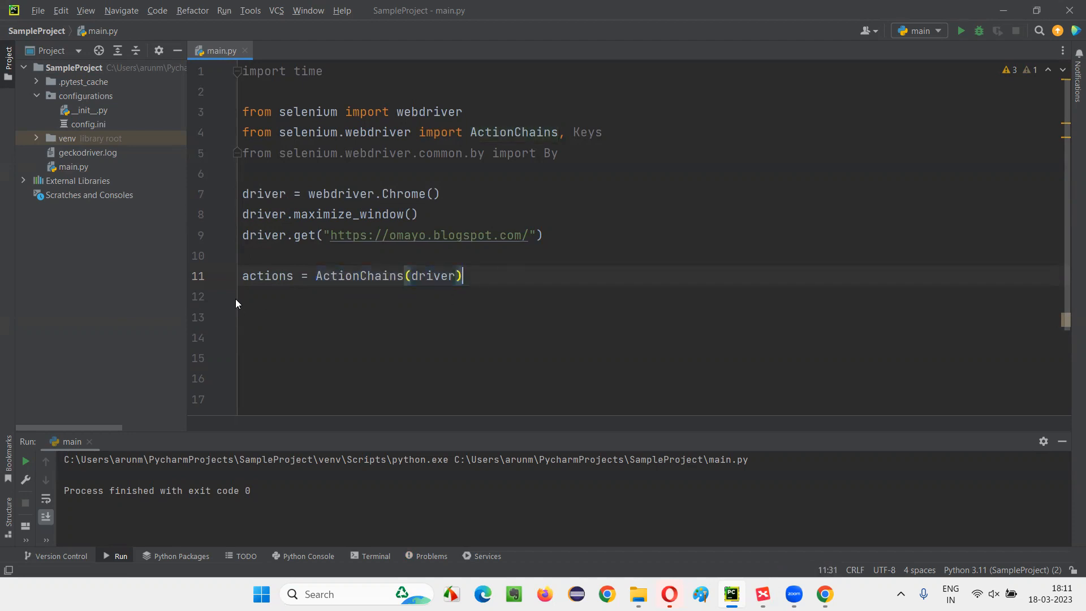
Step: Add an actions.click() call on the next line via autocomplete
{"action": "type", "text": "actions.click("}
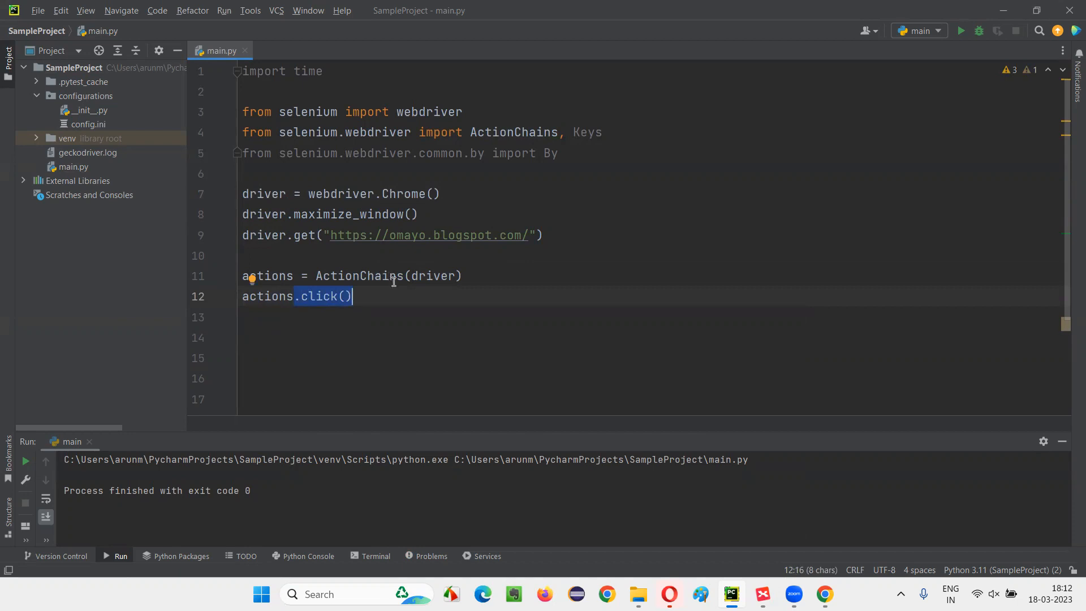
{"action": "key", "text": "enter"}
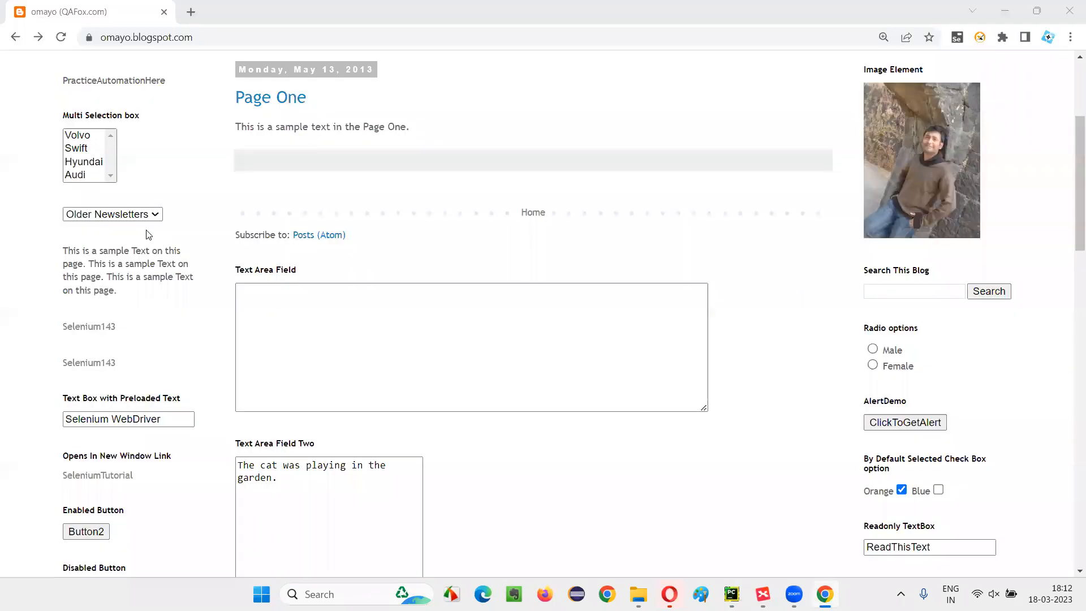
Step: Inspect the Selenium143 link in DevTools to find its id link1
{"action": "right_click", "coordinate": [88, 326]}
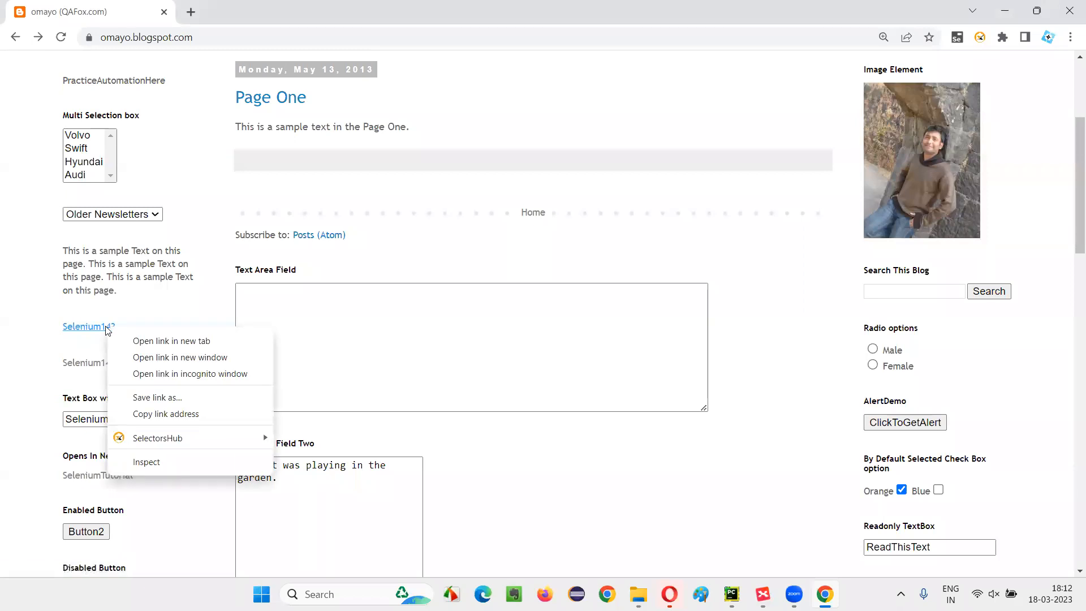
{"action": "left_click", "coordinate": [463, 319]}
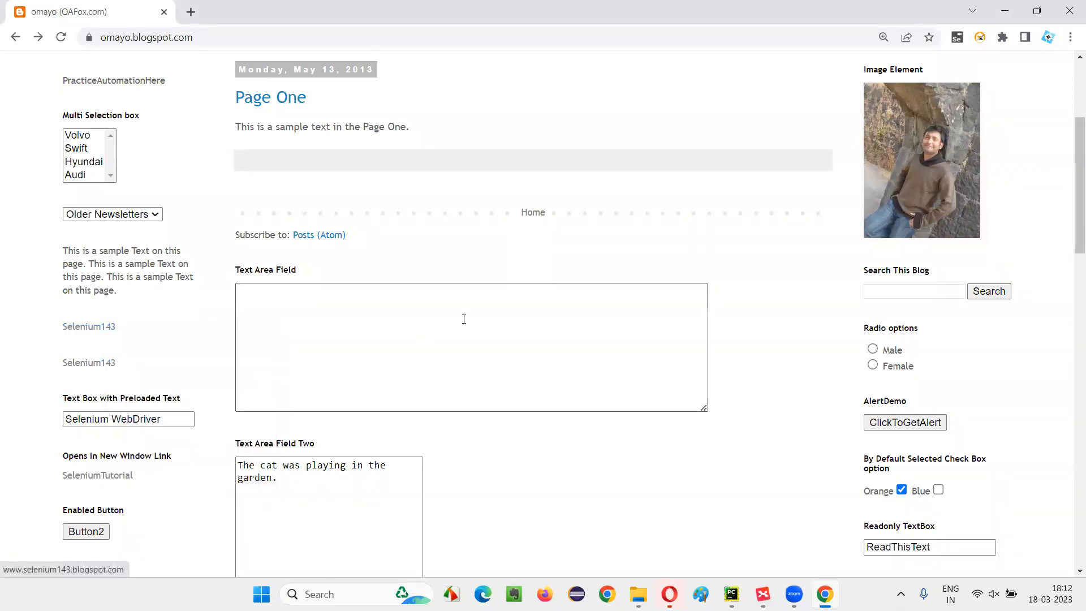
{"action": "key", "text": "F12"}
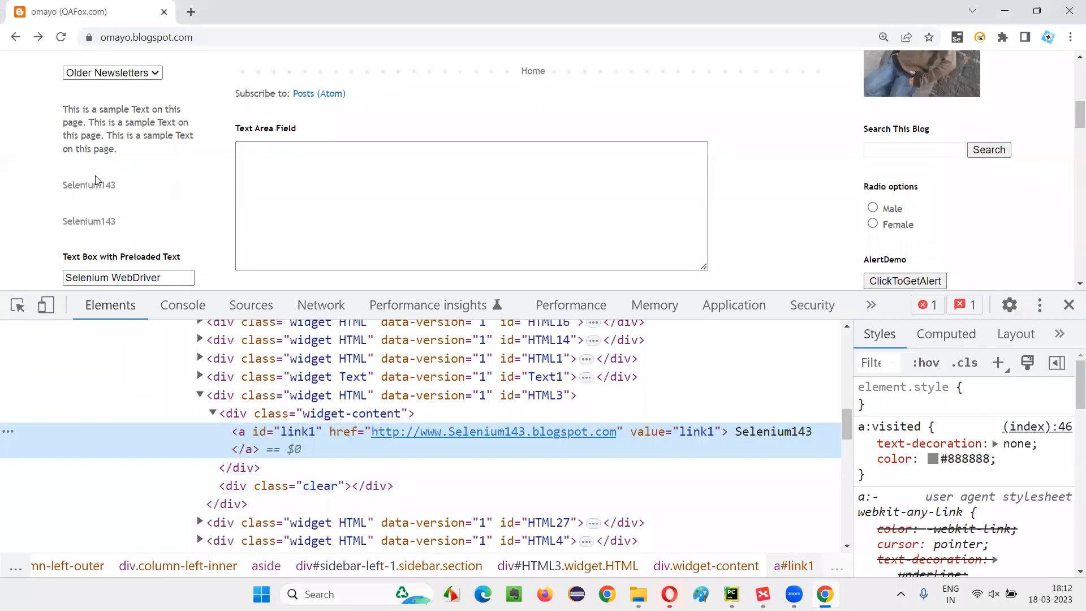
{"action": "right_click", "coordinate": [290, 431]}
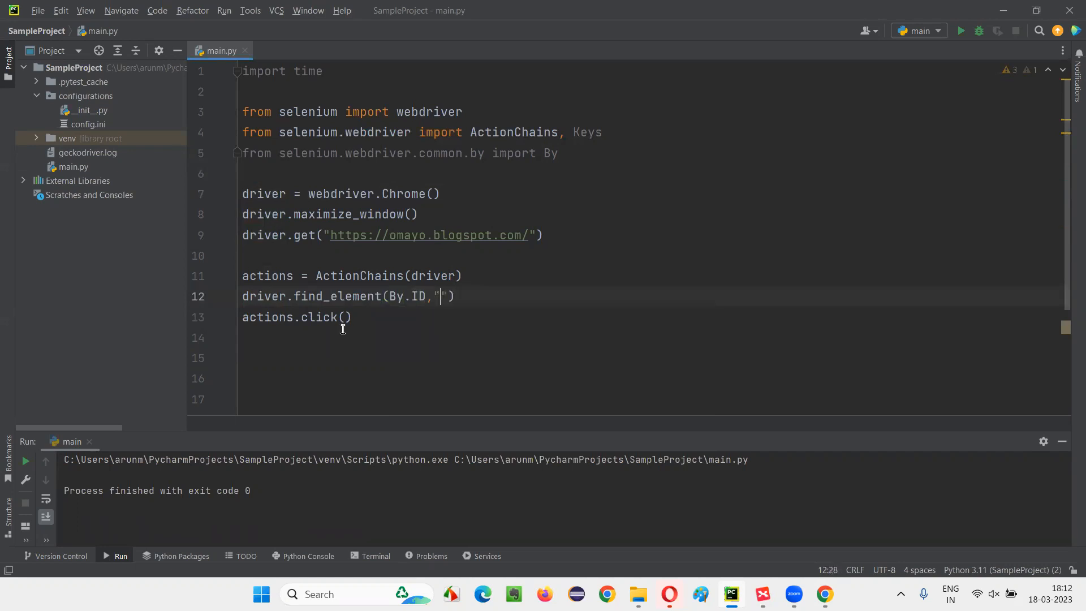
Step: Store the element found by ID "link1" in a variable named selenium143
{"action": "type", "text": "link1"}
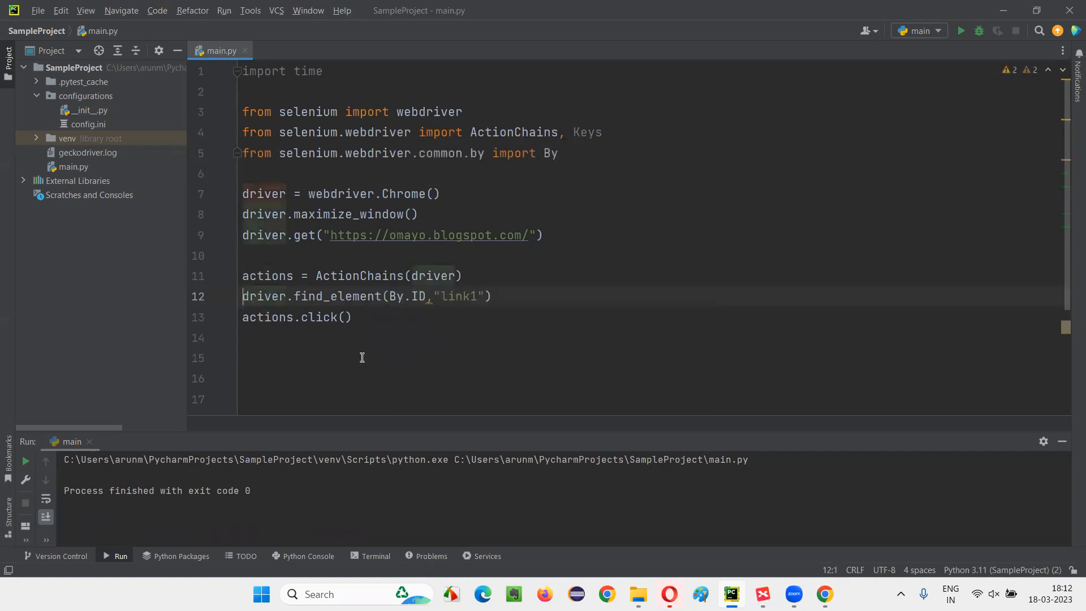
{"action": "type", "text": "SELEN"}
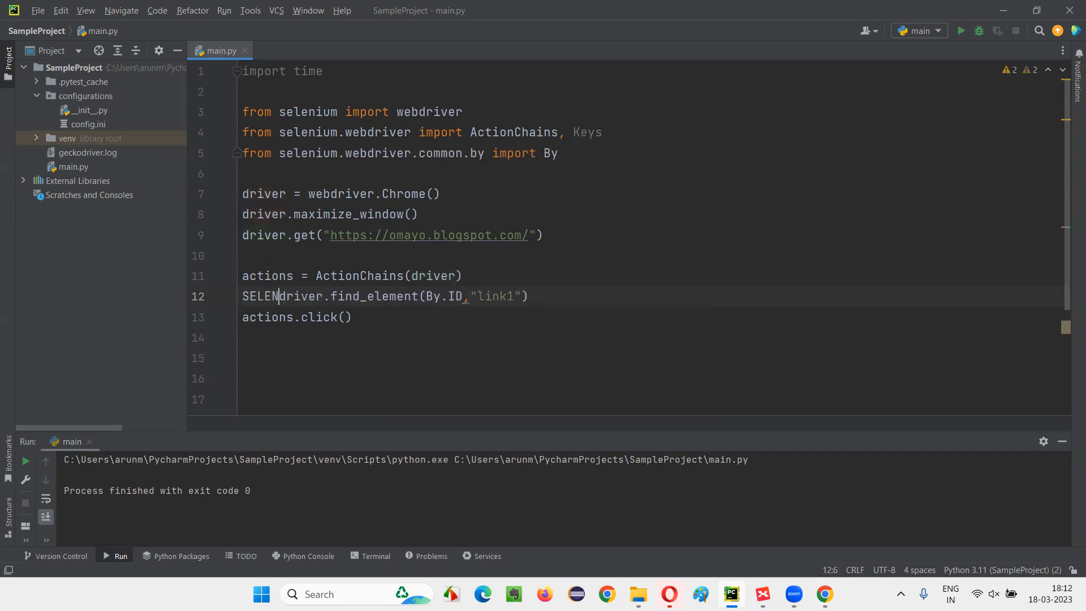
{"action": "type", "text": "selenium1"}
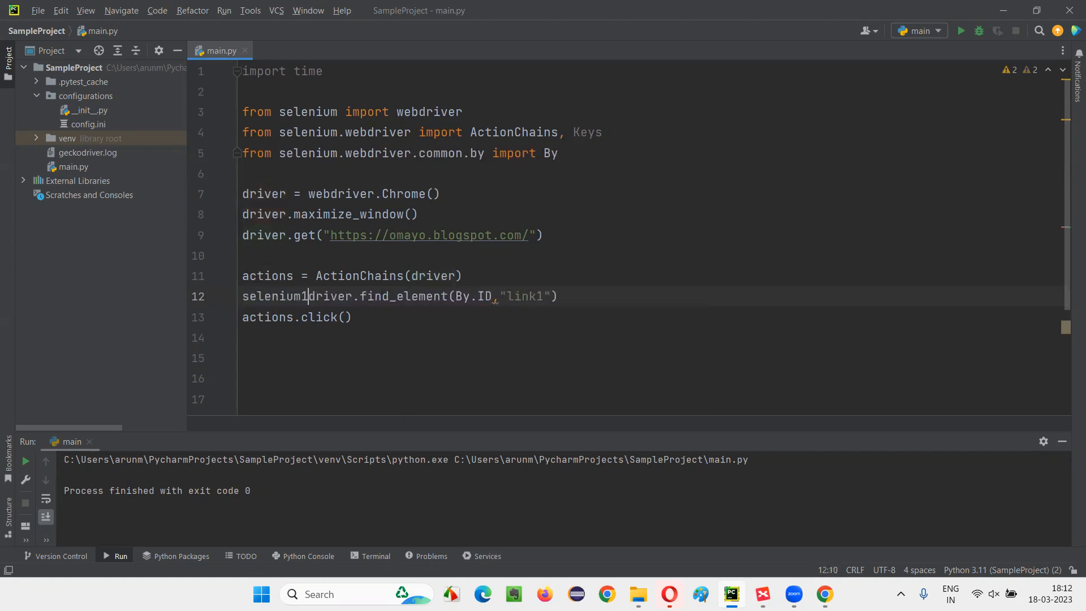
{"action": "type", "text": "43 ="}
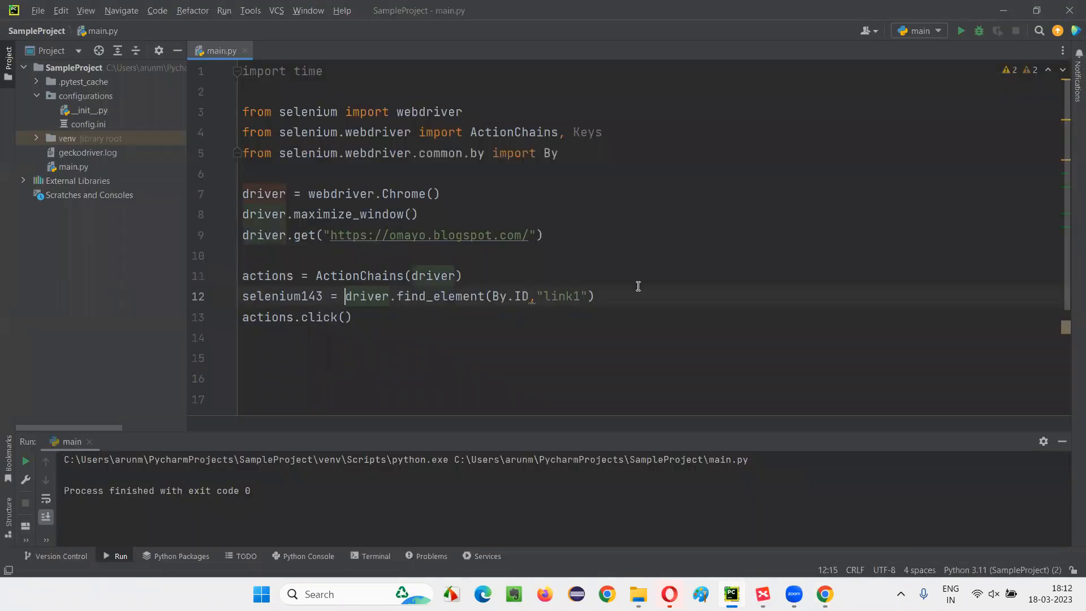
Step: Change the call to actions.click(selenium143).perform() and add blank lines above
{"action": "double_click", "coordinate": [280, 296]}
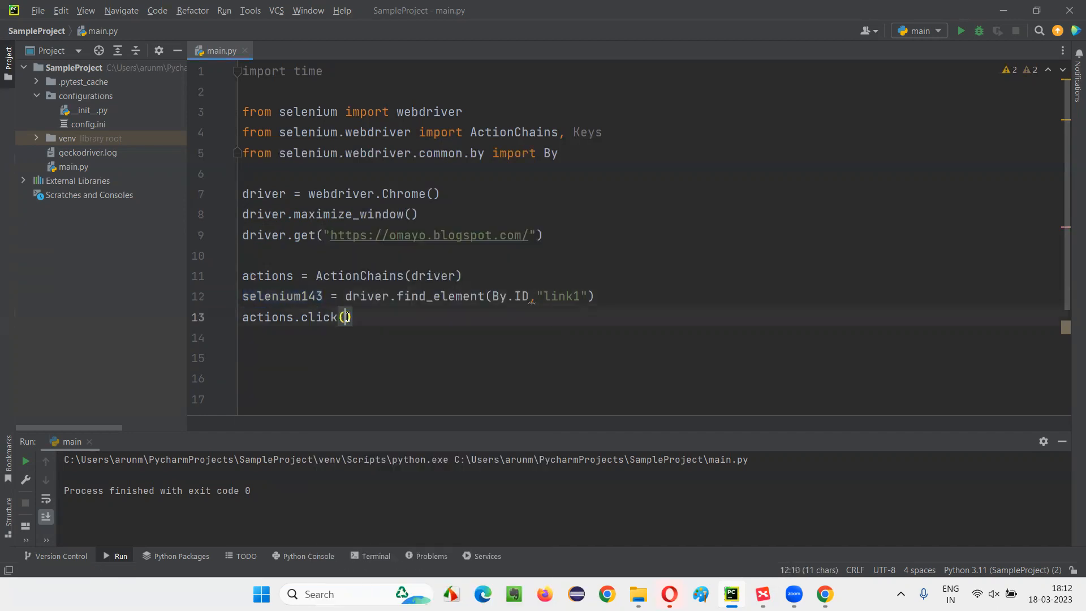
{"action": "type", "text": "selenium143)"}
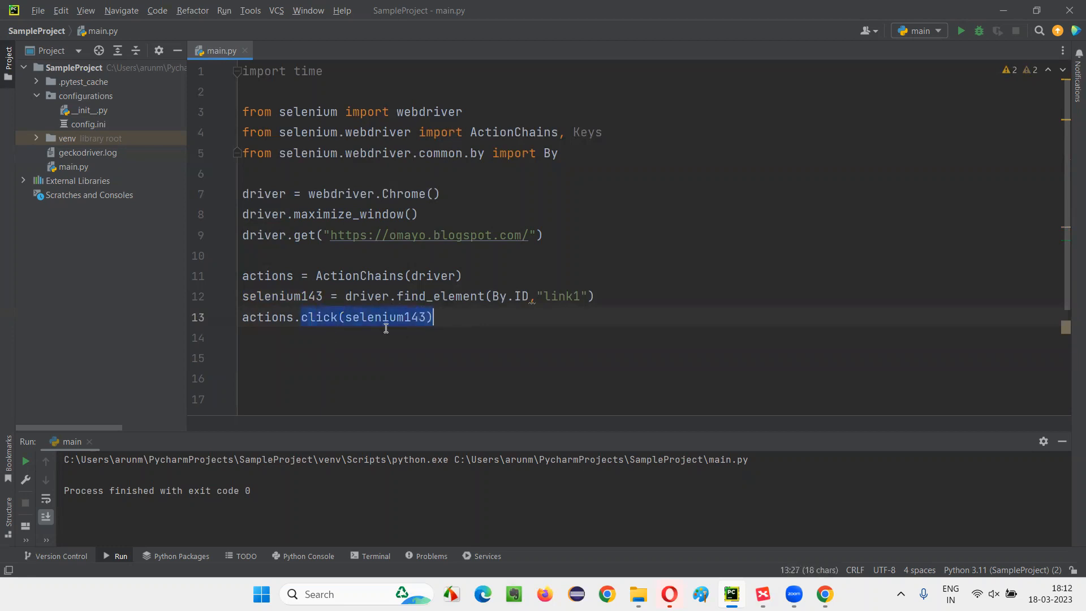
{"action": "type", "text": ".perform()"}
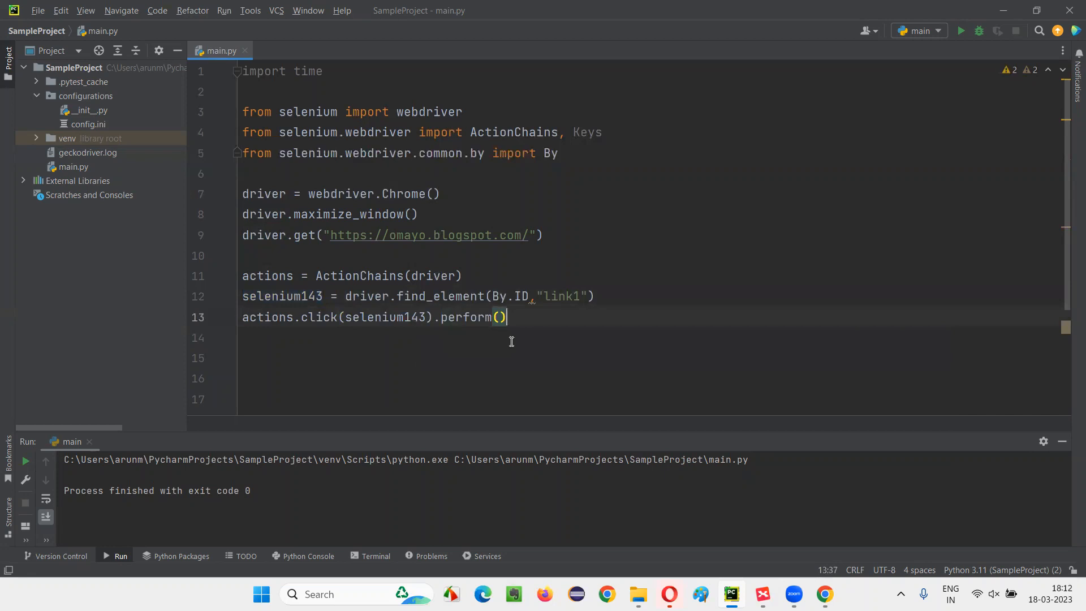
{"action": "key", "text": "Enter"}
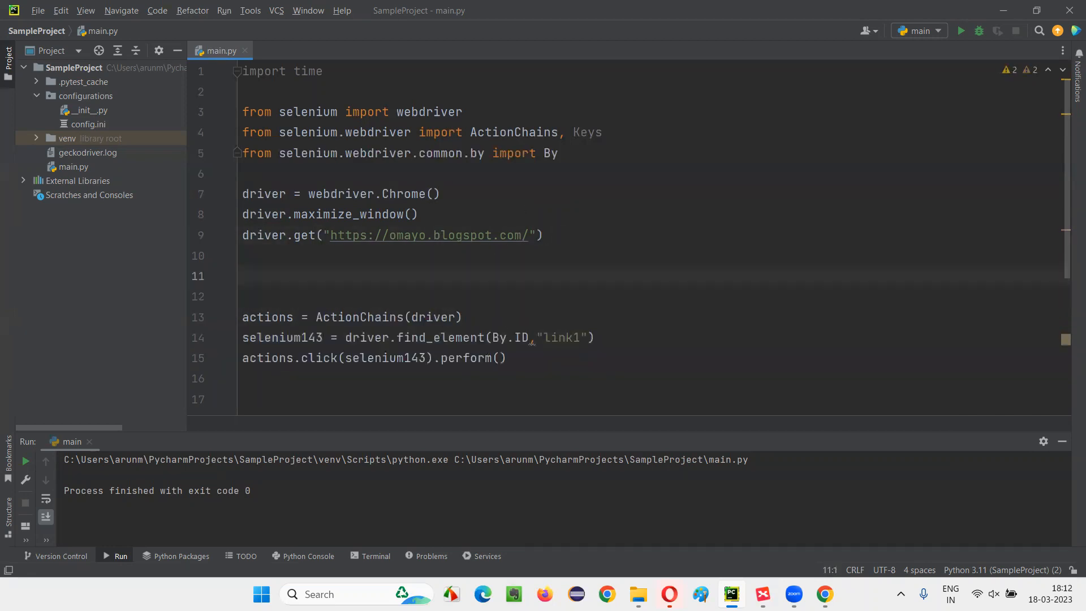
Step: Add time.sleep(3) after driver.get and again after the perform() line
{"action": "type", "text": "time"}
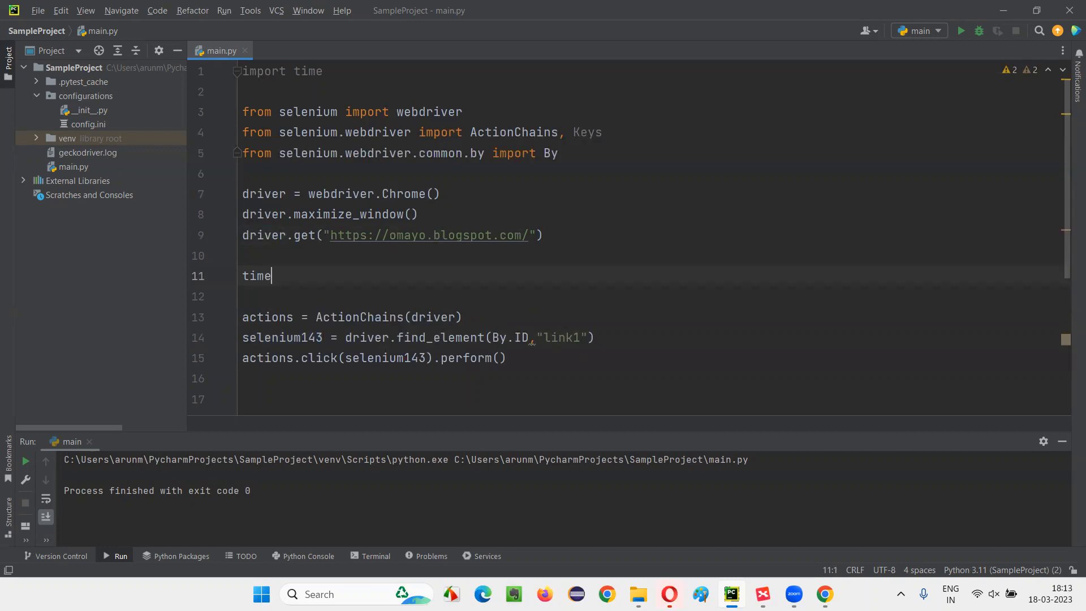
{"action": "type", "text": ".s"}
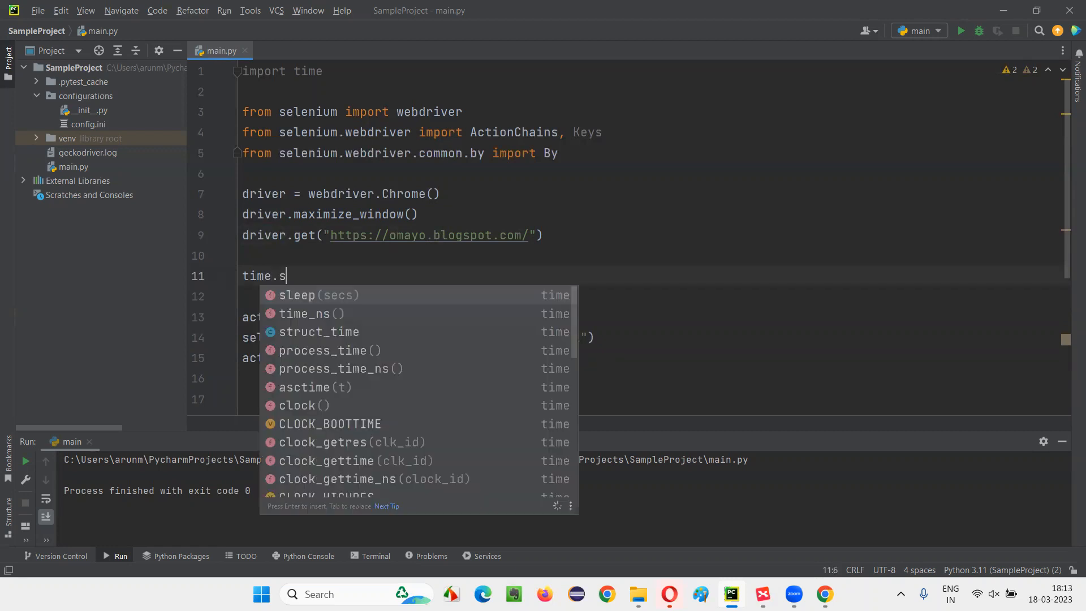
{"action": "type", "text": "sleep(3"}
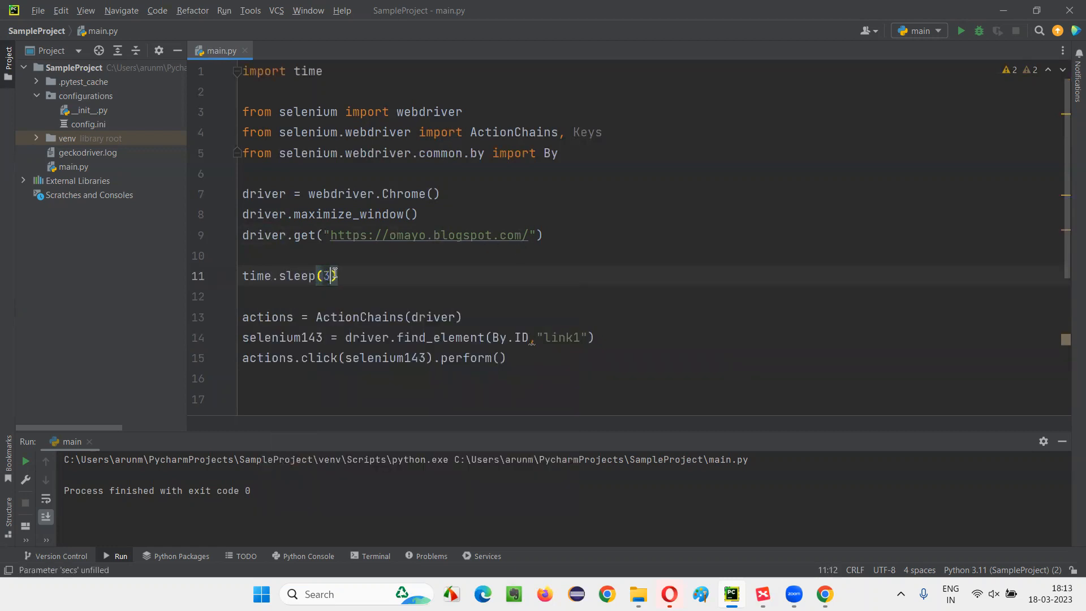
{"action": "triple_click", "coordinate": [289, 276]}
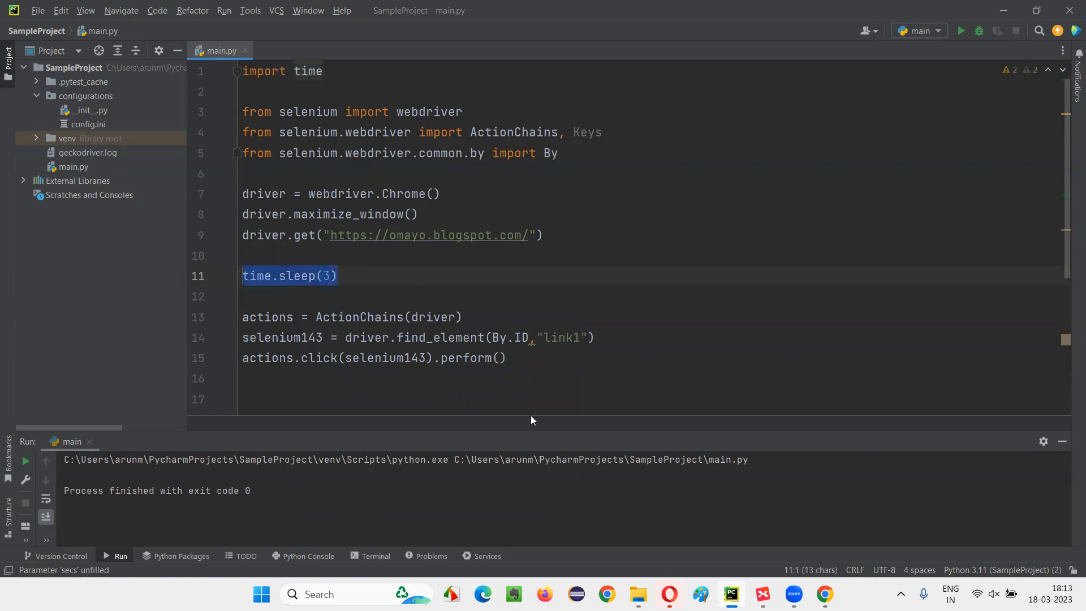
{"action": "type", "text": "time.sleep(3)"}
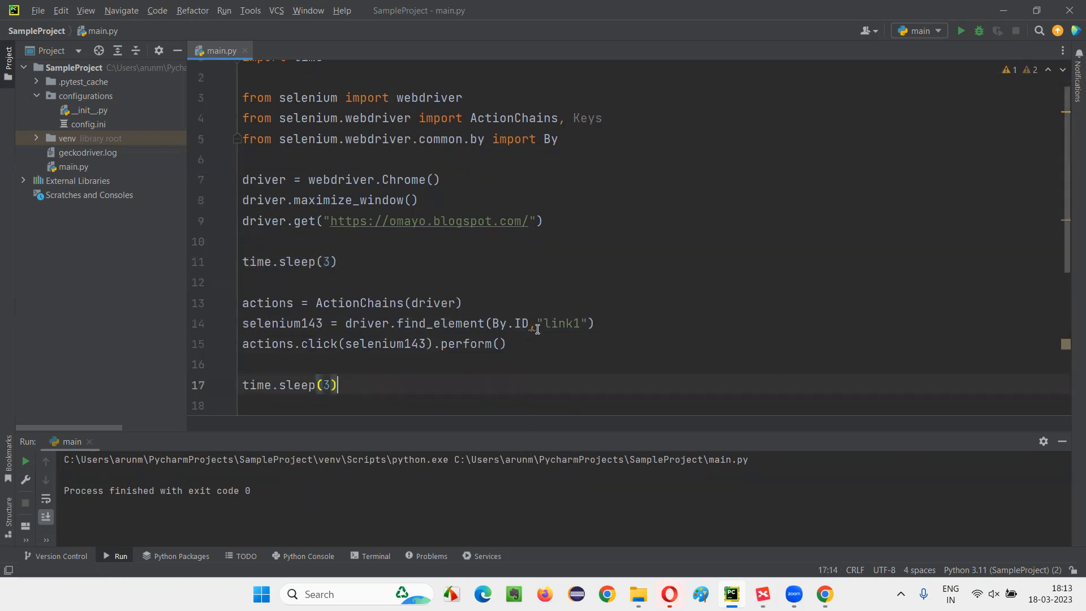
Step: Begin a closing driver.quit() line at the end of the script
{"action": "right_click", "coordinate": [585, 140]}
{"action": "type", "text": "d"}
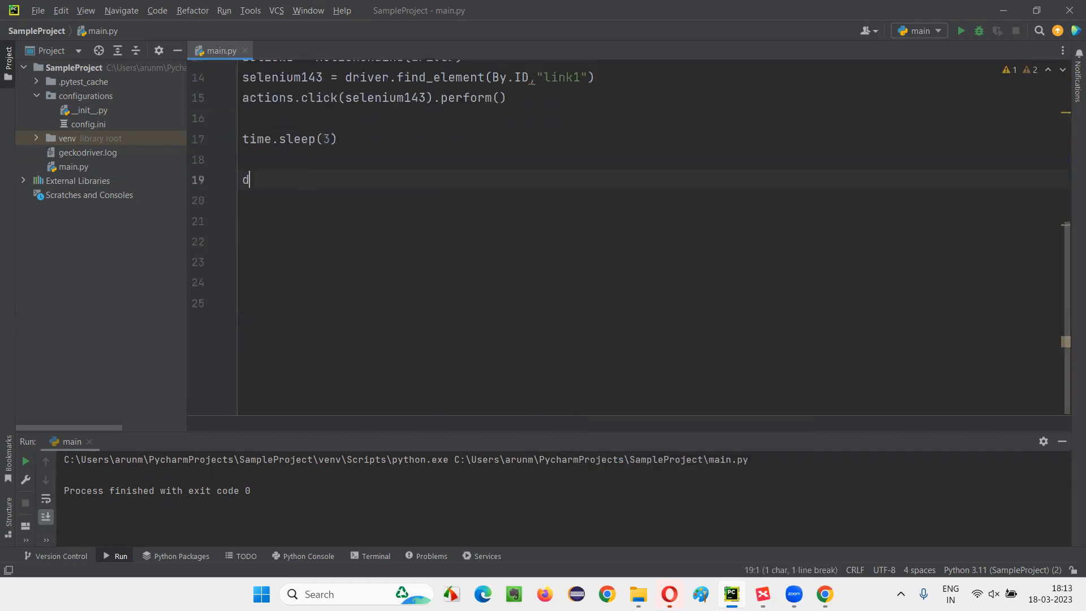
{"action": "type", "text": "river.qu"}
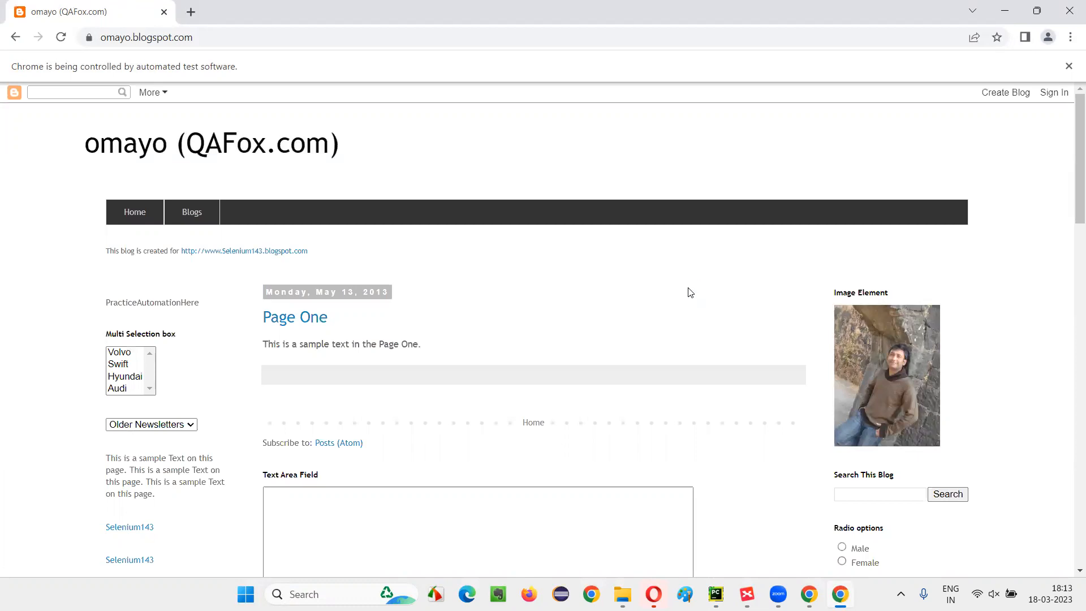
Step: Run main.py so automated Chrome loads omayo, then return to the XMind map
{"action": "left_click", "coordinate": [129, 526]}
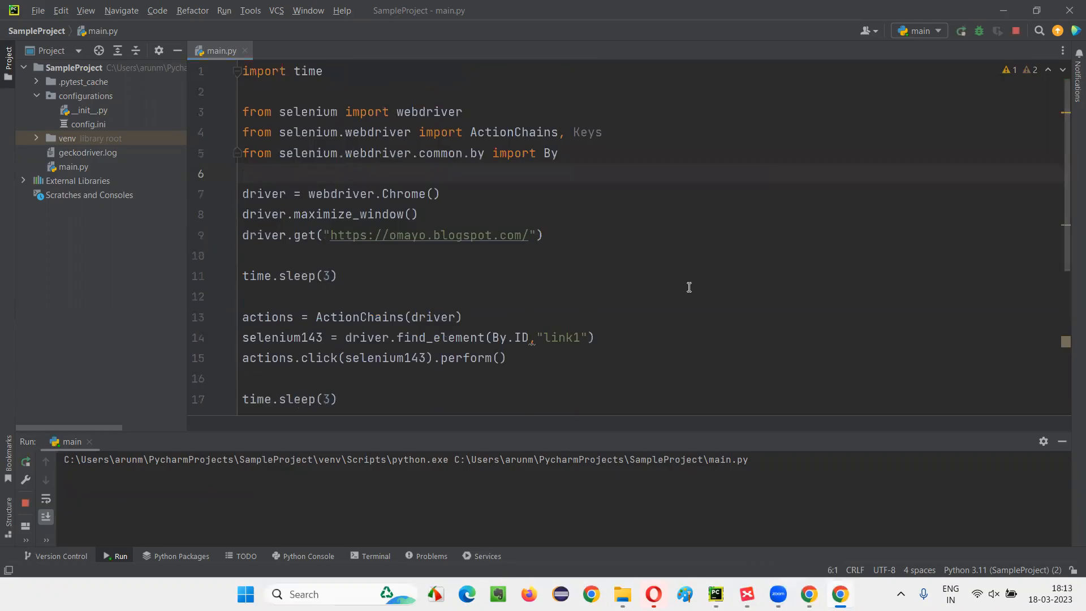
{"action": "left_click", "coordinate": [730, 594]}
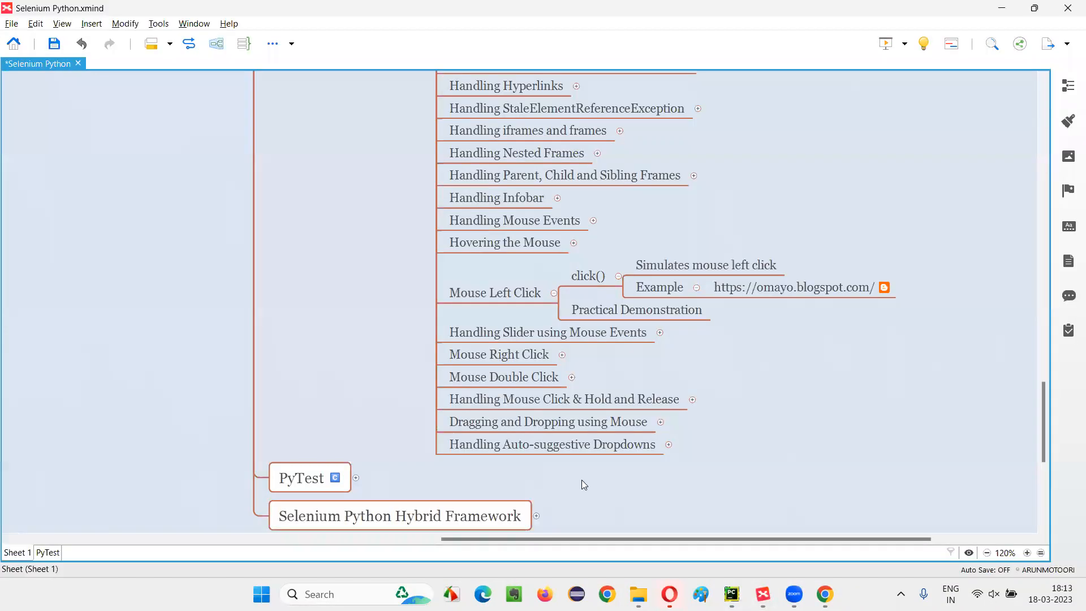
{"action": "left_click", "coordinate": [494, 292]}
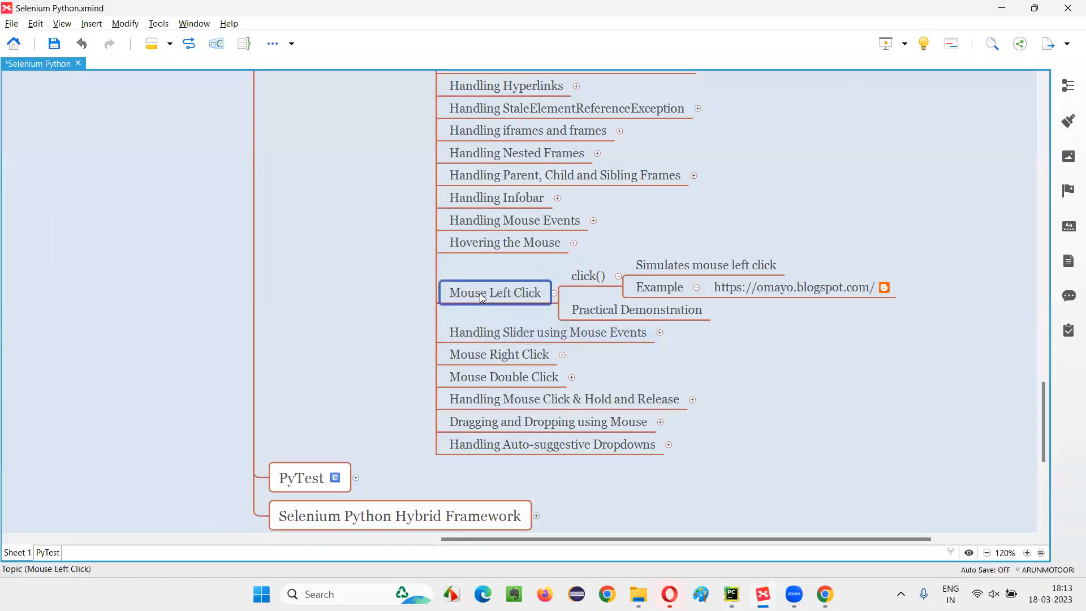
{"action": "left_click", "coordinate": [587, 276]}
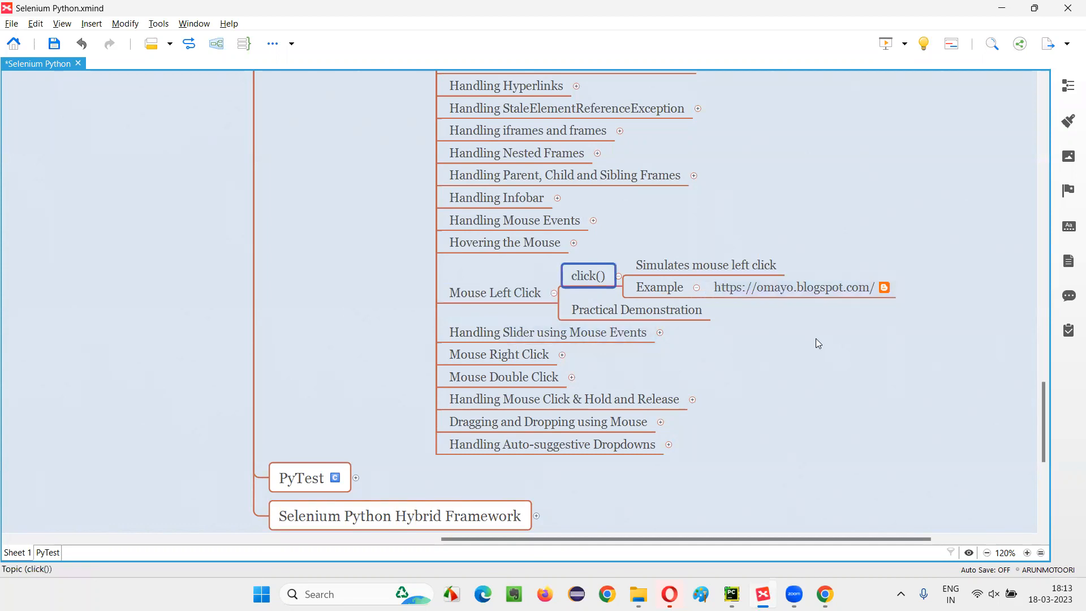
{"action": "mouse_move", "coordinate": [721, 317]}
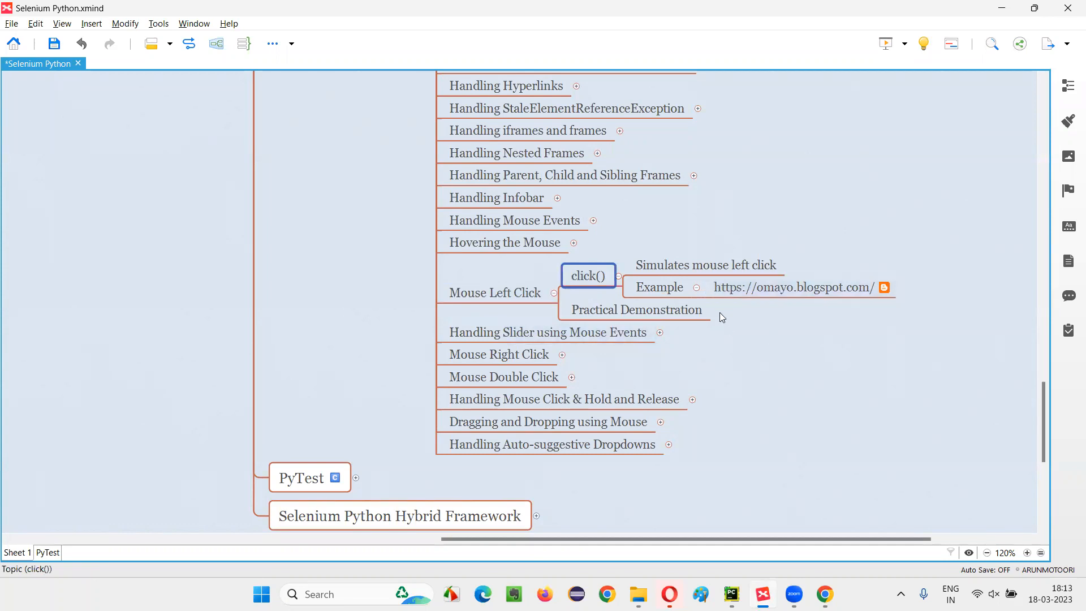
{"action": "mouse_move", "coordinate": [748, 320]}
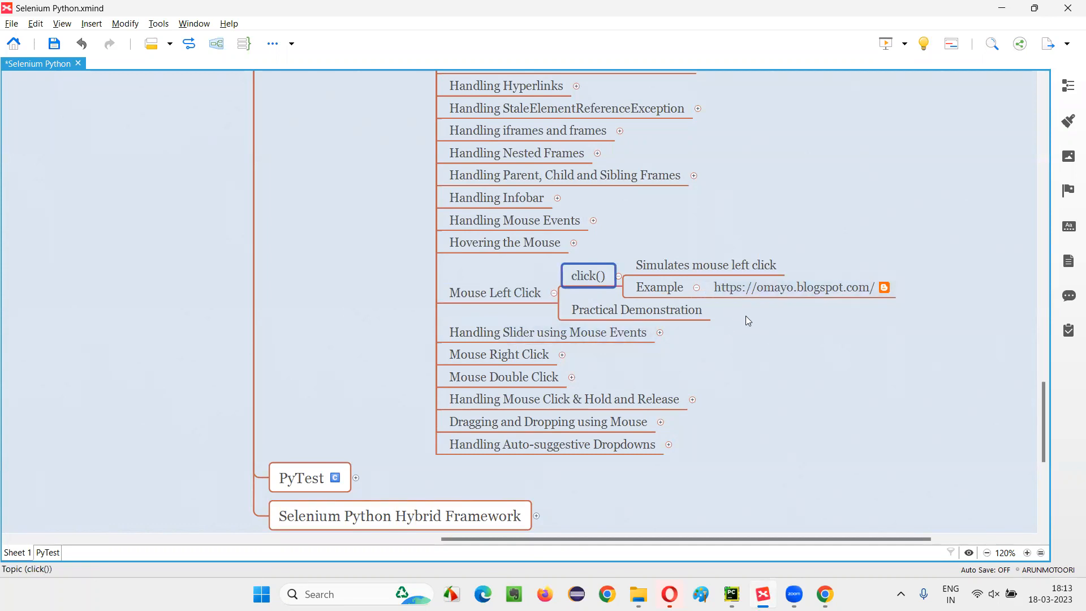